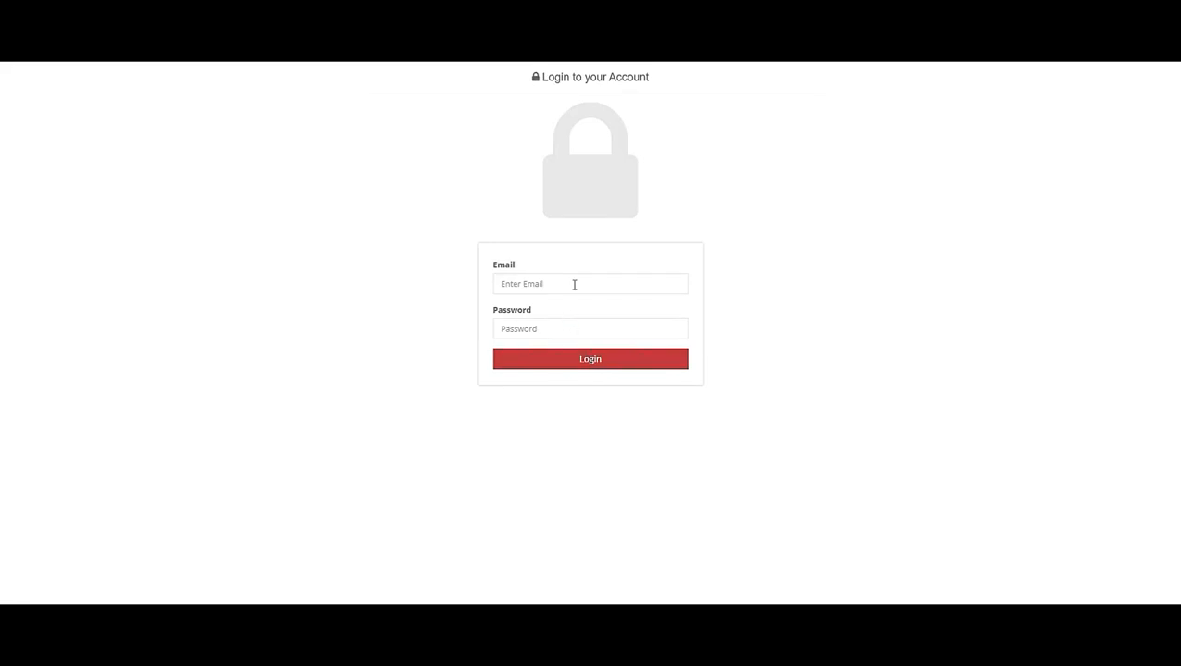
Step: Sign in with email and password to reach the Clients page
{"action": "left_click", "coordinate": [589, 359]}
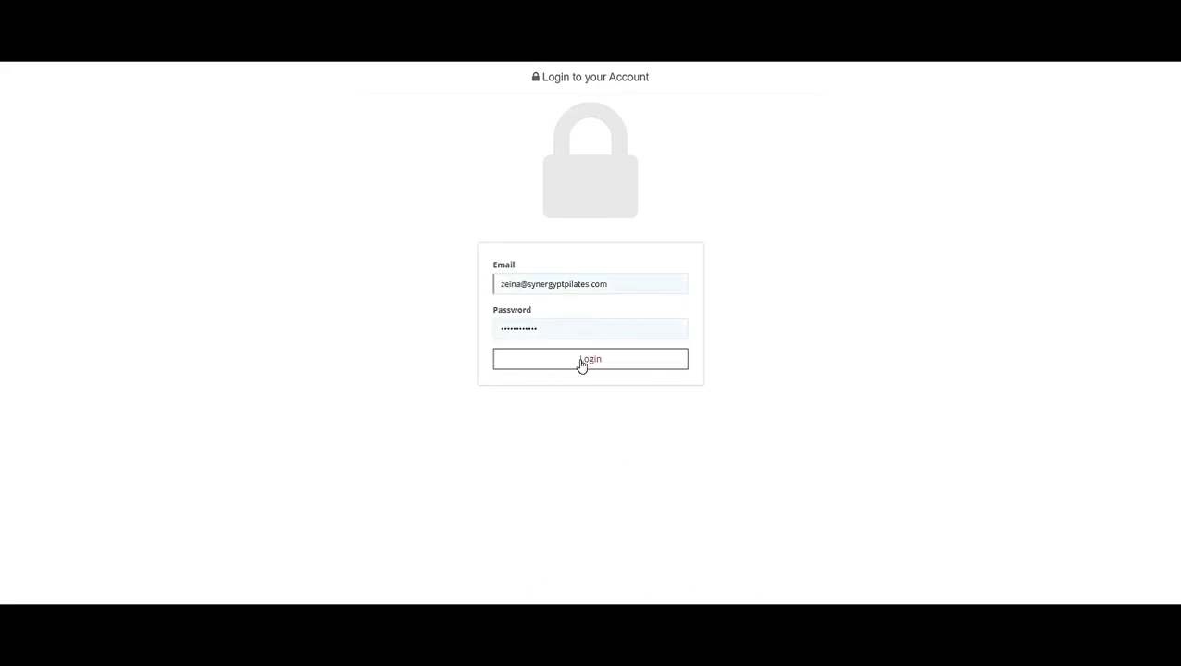
{"action": "left_click", "coordinate": [589, 359]}
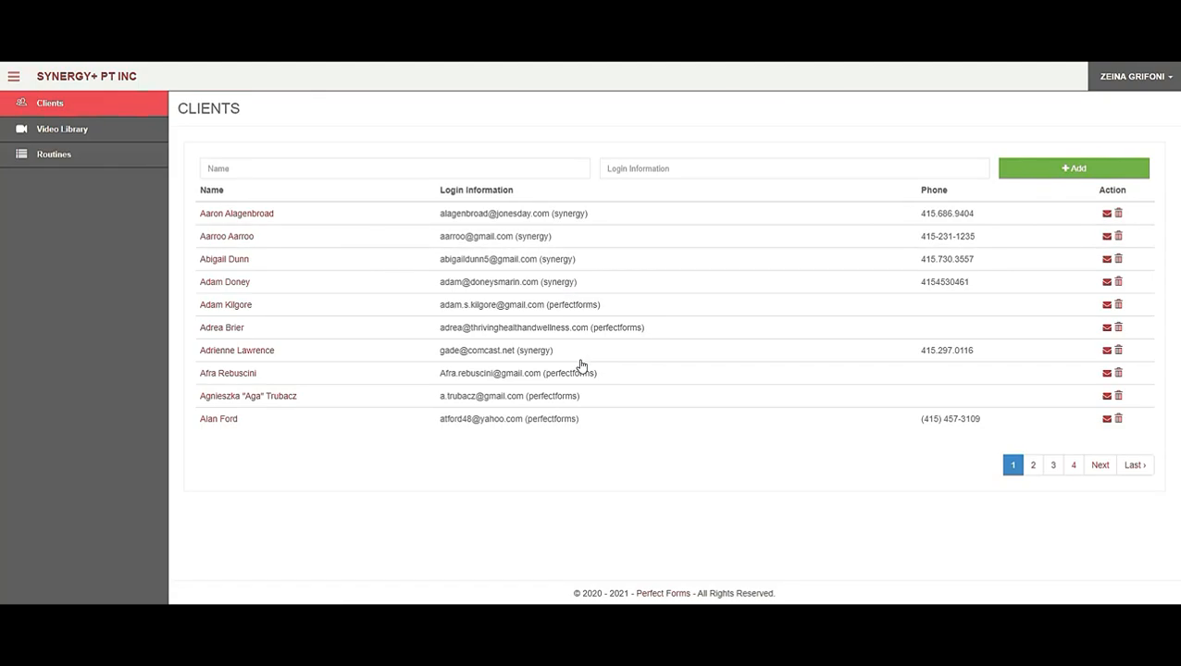
{"action": "mouse_move", "coordinate": [63, 129]}
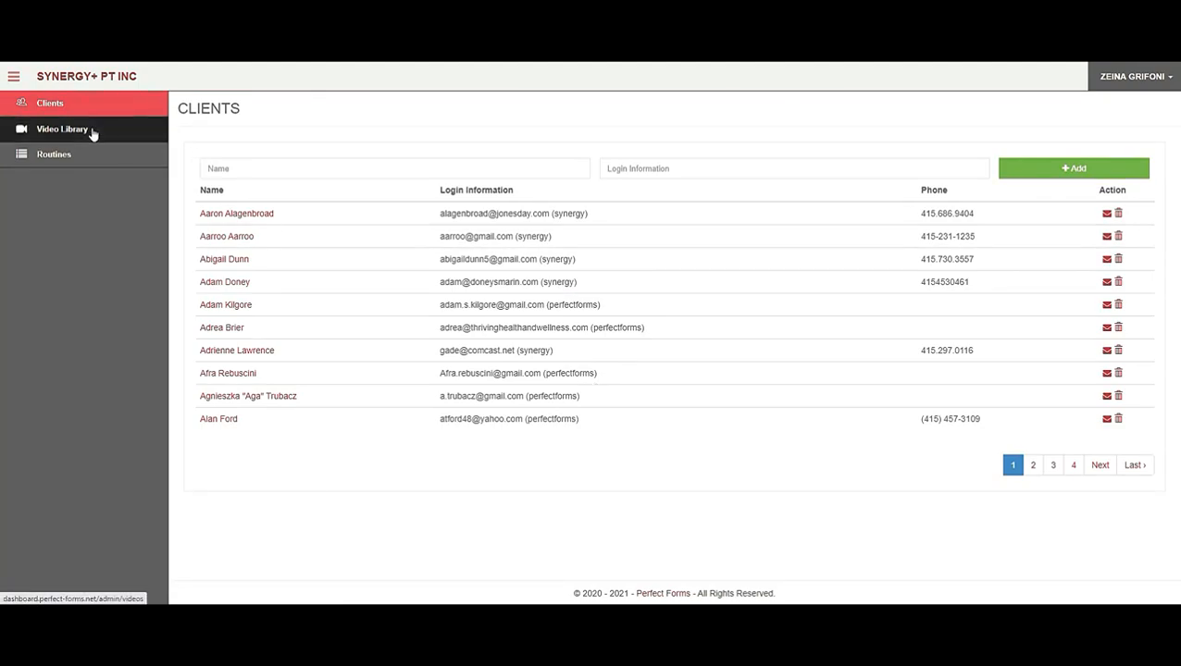
Step: Browse the Video Library's General videos folders, then the Client videos list with video counts
{"action": "left_click", "coordinate": [63, 130]}
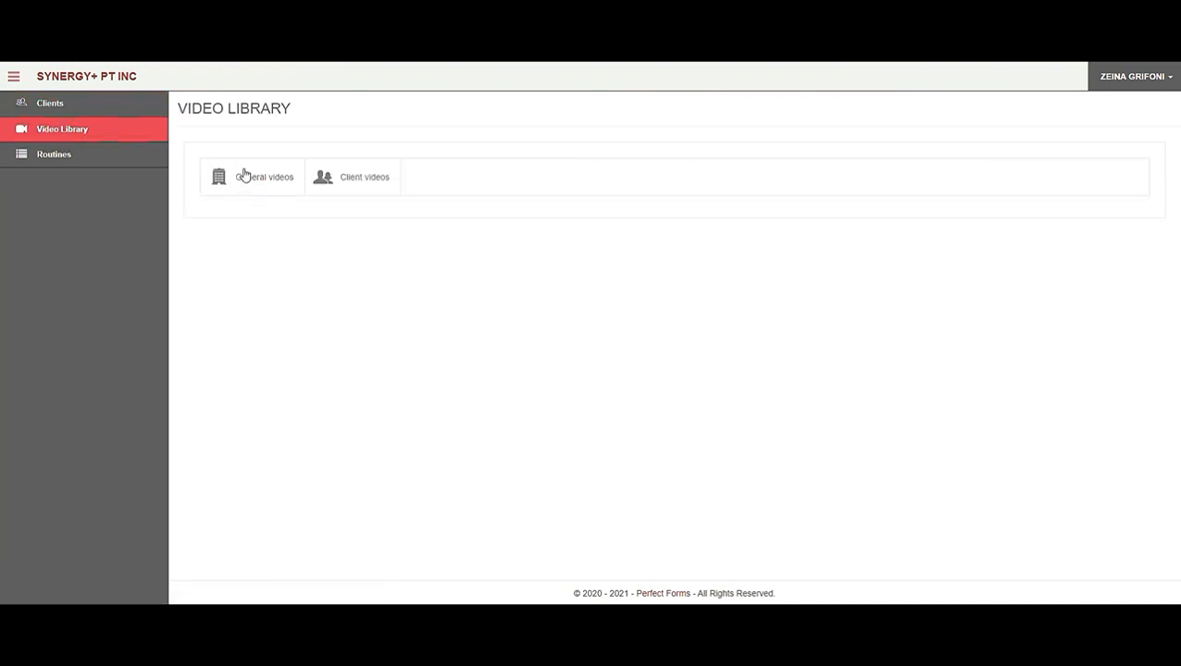
{"action": "mouse_move", "coordinate": [299, 229]}
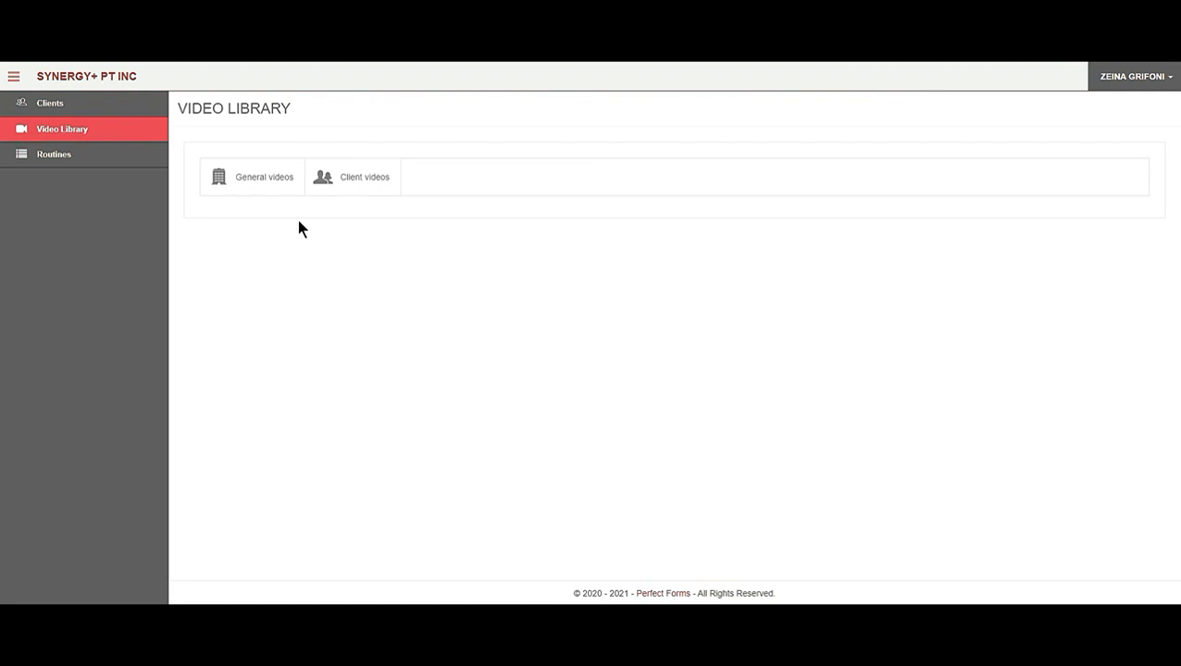
{"action": "mouse_move", "coordinate": [359, 195]}
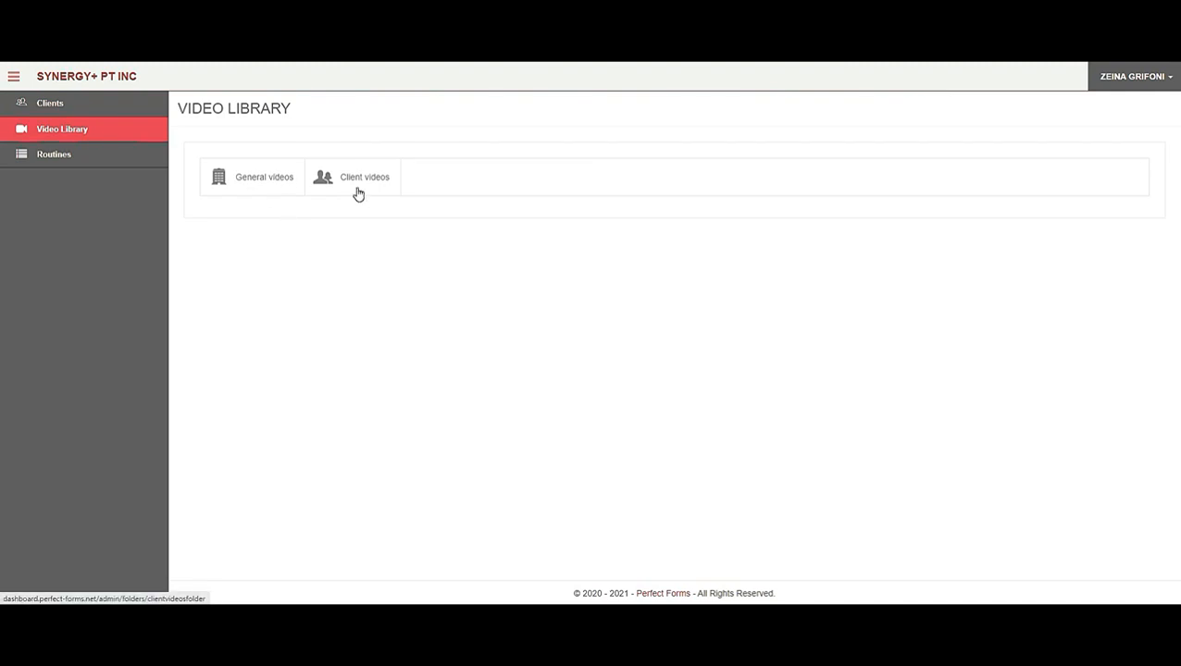
{"action": "left_click", "coordinate": [252, 178]}
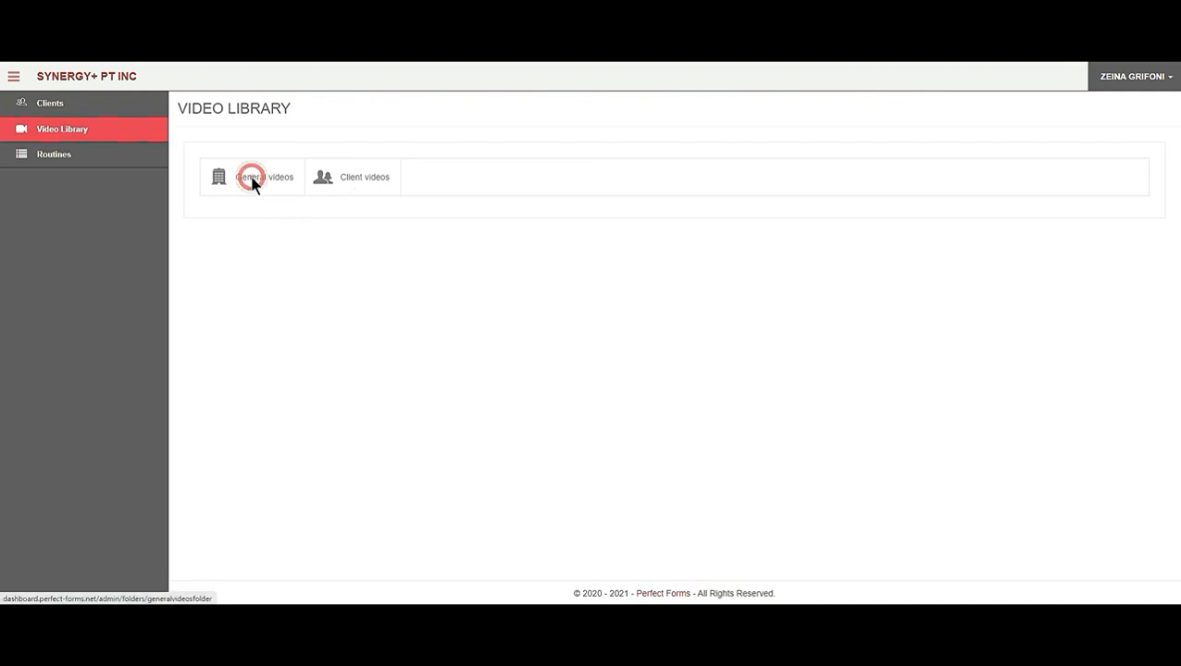
{"action": "left_click", "coordinate": [264, 178]}
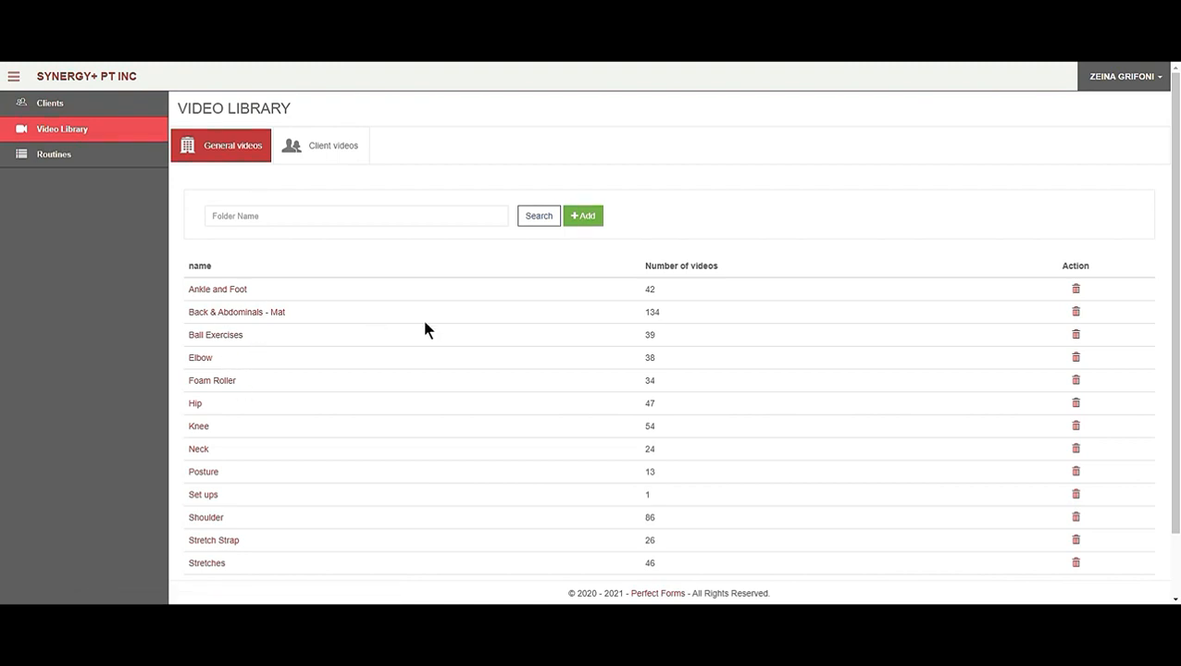
{"action": "mouse_move", "coordinate": [375, 381]}
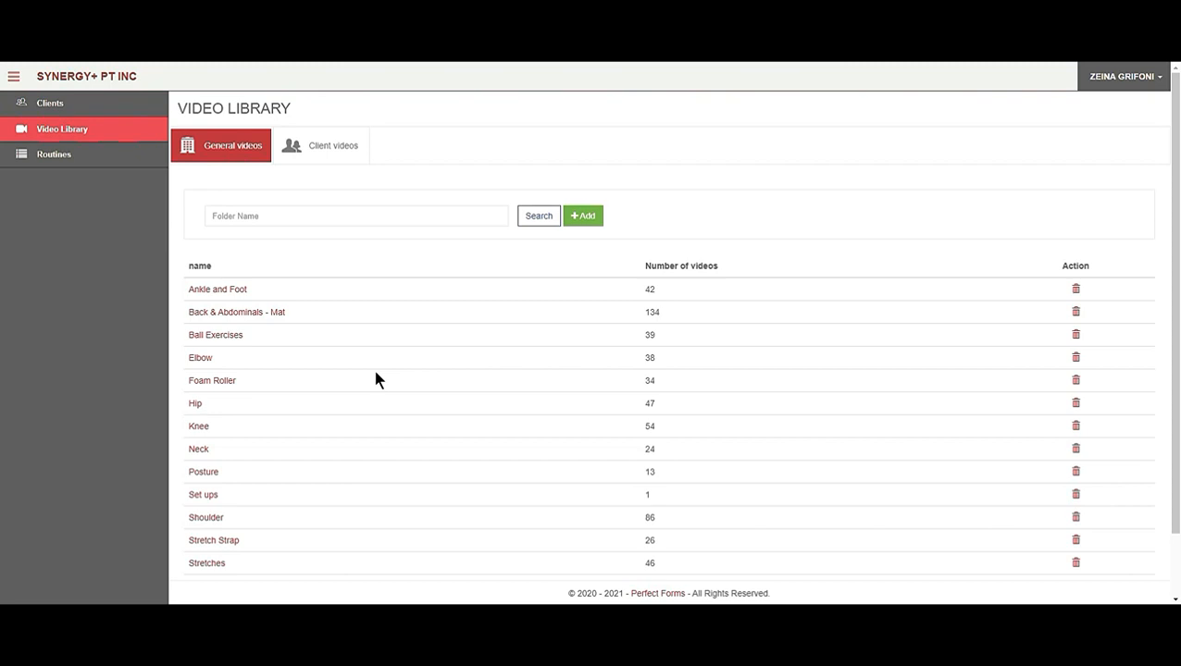
{"action": "mouse_move", "coordinate": [637, 359]}
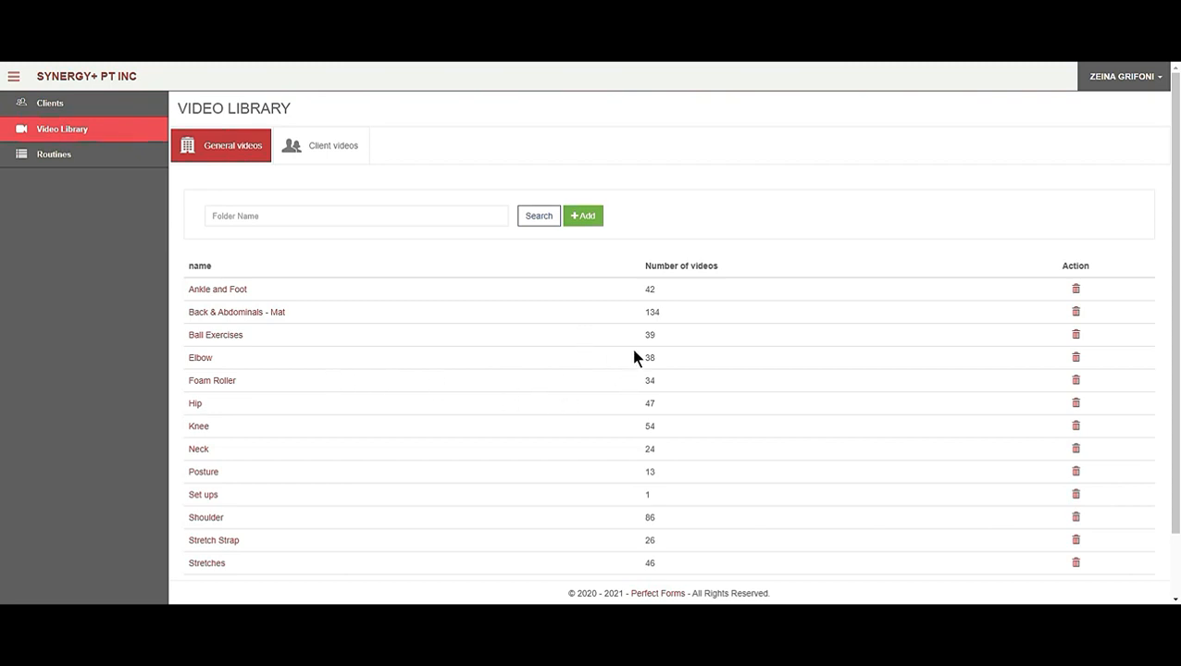
{"action": "mouse_move", "coordinate": [350, 308]}
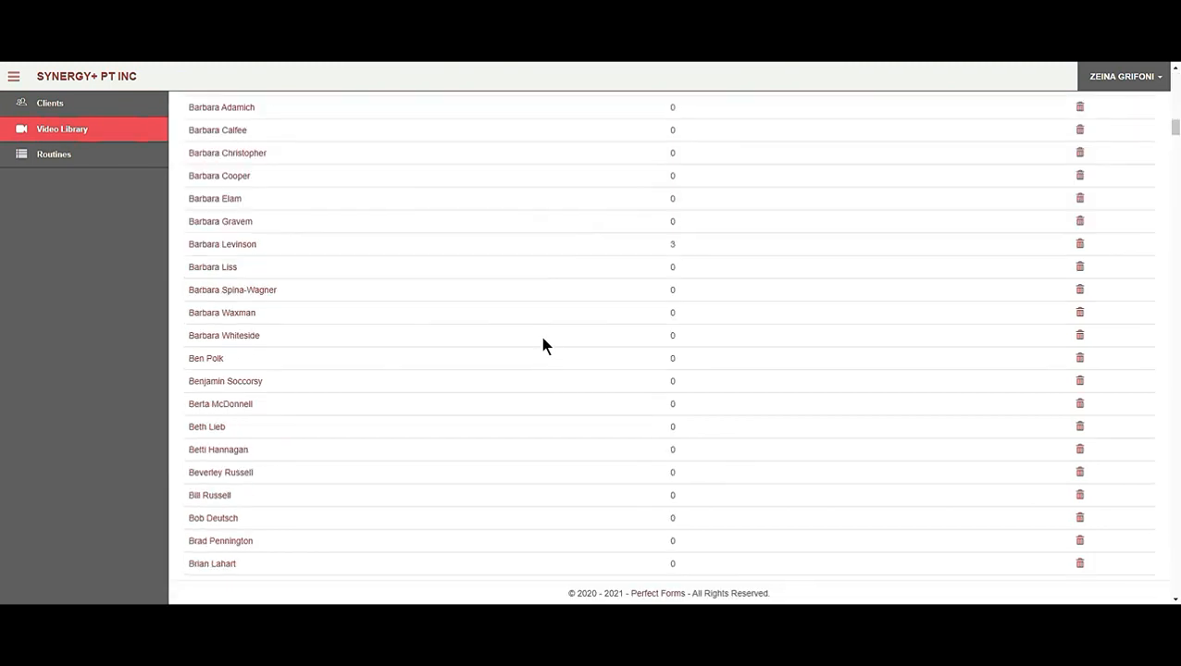
{"action": "mouse_move", "coordinate": [222, 244]}
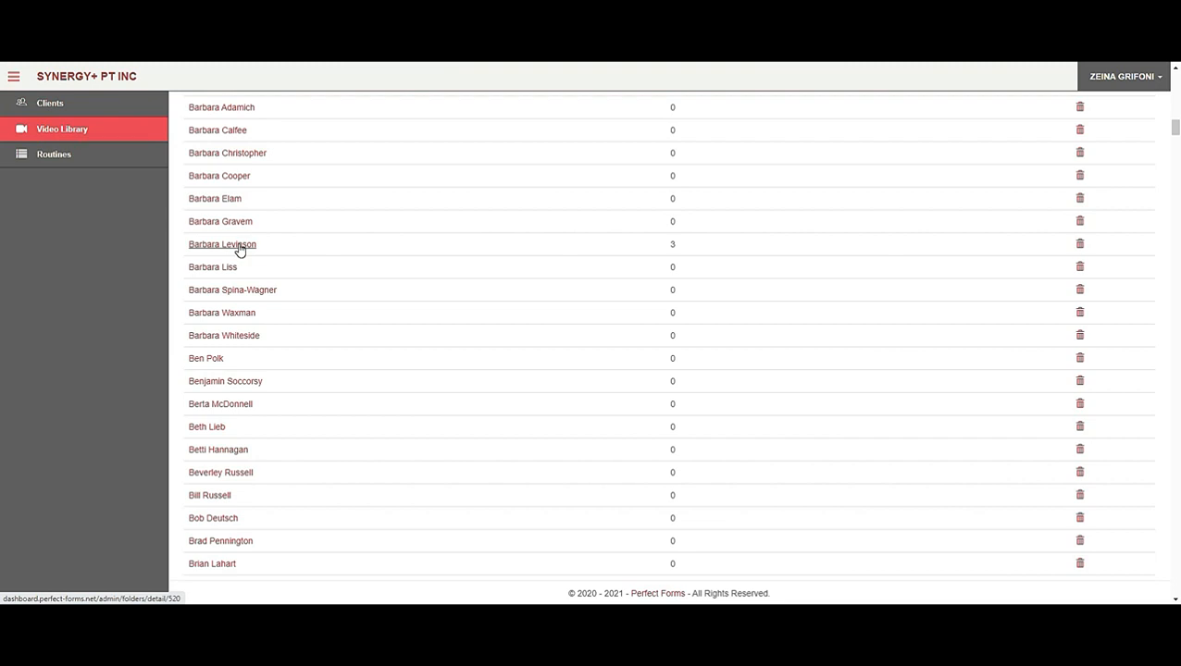
{"action": "mouse_move", "coordinate": [655, 252]}
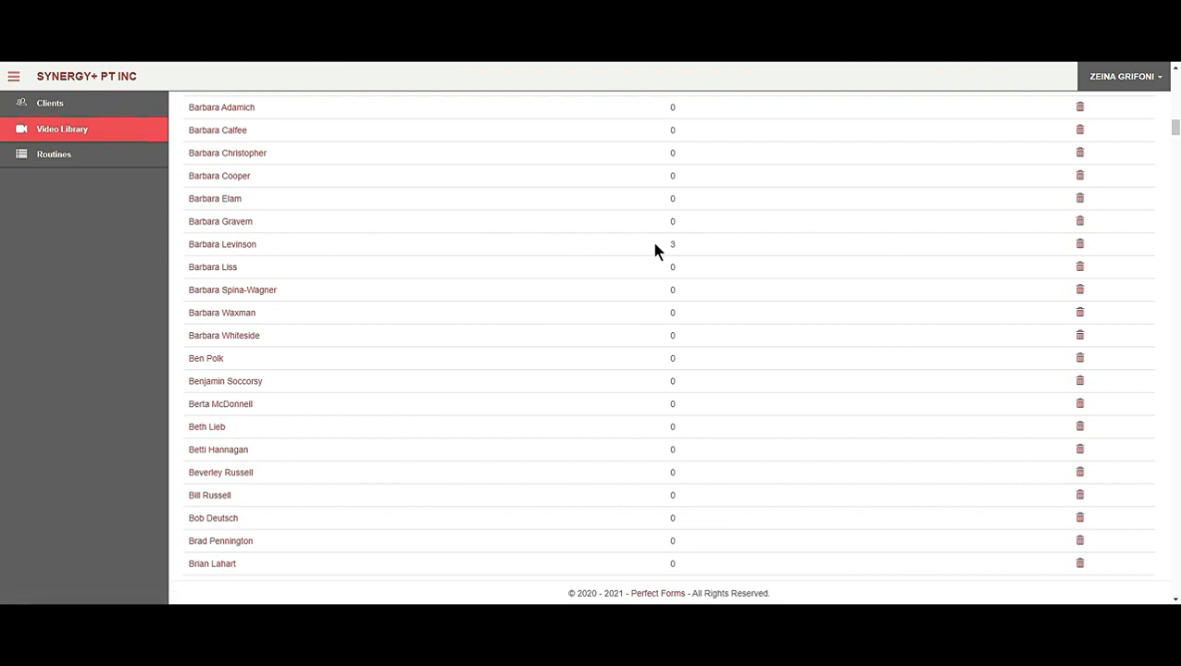
{"action": "scroll", "scroll_direction": "up", "scroll_amount": 3}
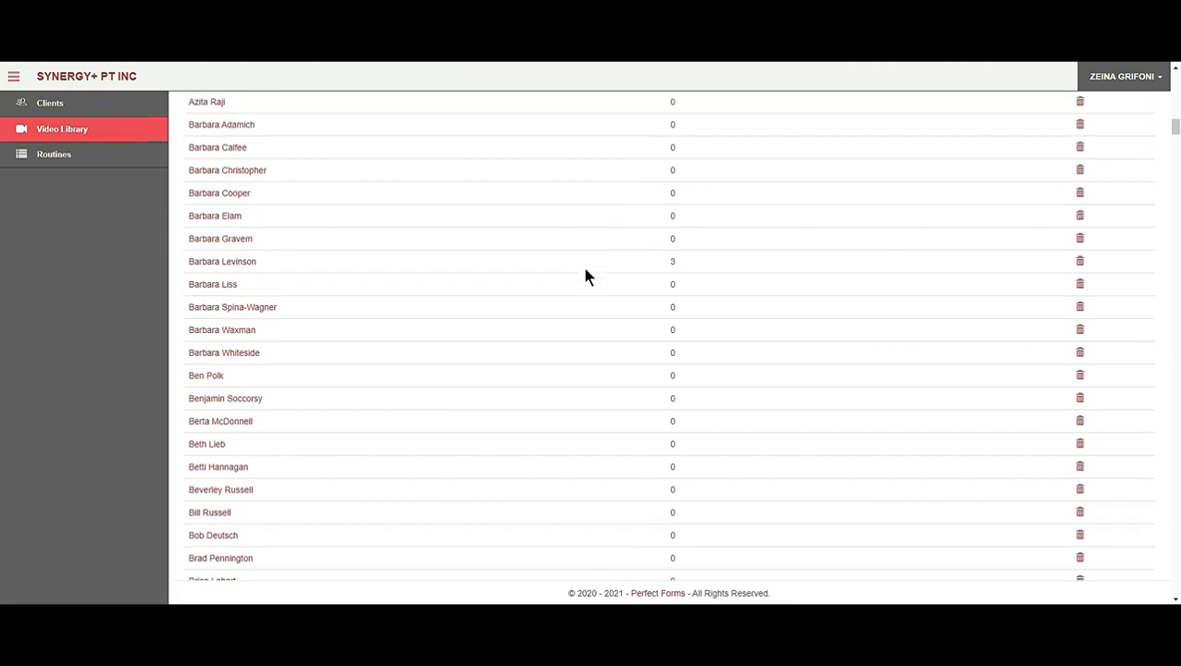
{"action": "scroll", "scroll_direction": "up", "scroll_amount": 3}
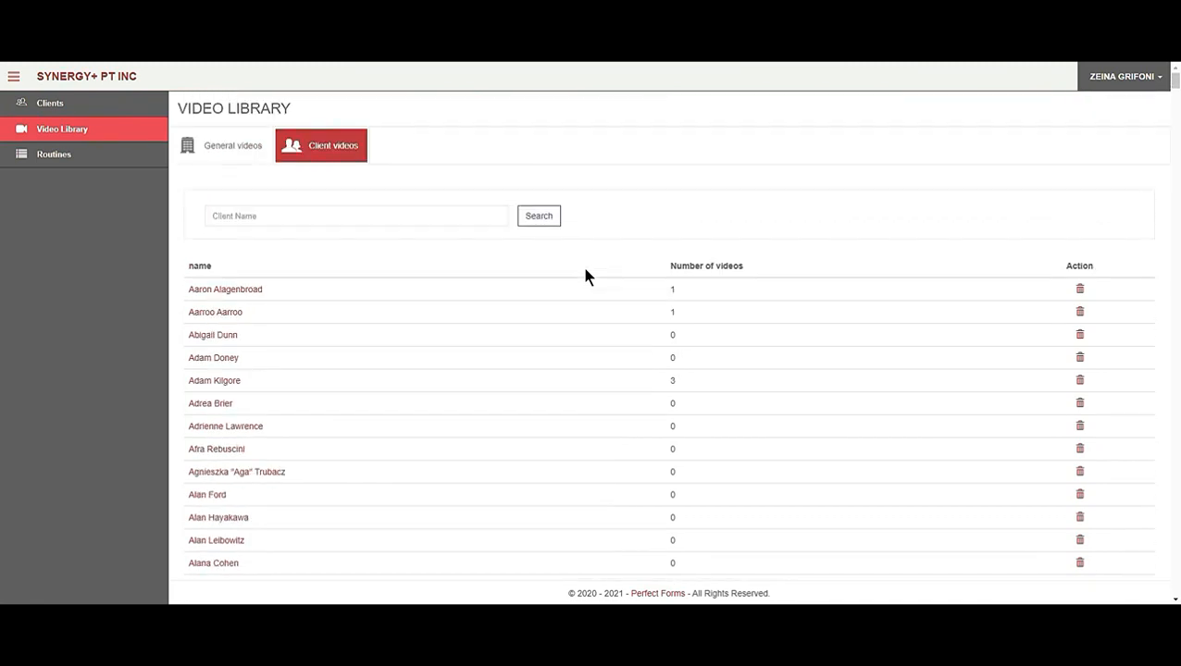
Step: View the Posture folder and its Upload New Video form, then close without uploading
{"action": "left_click", "coordinate": [233, 144]}
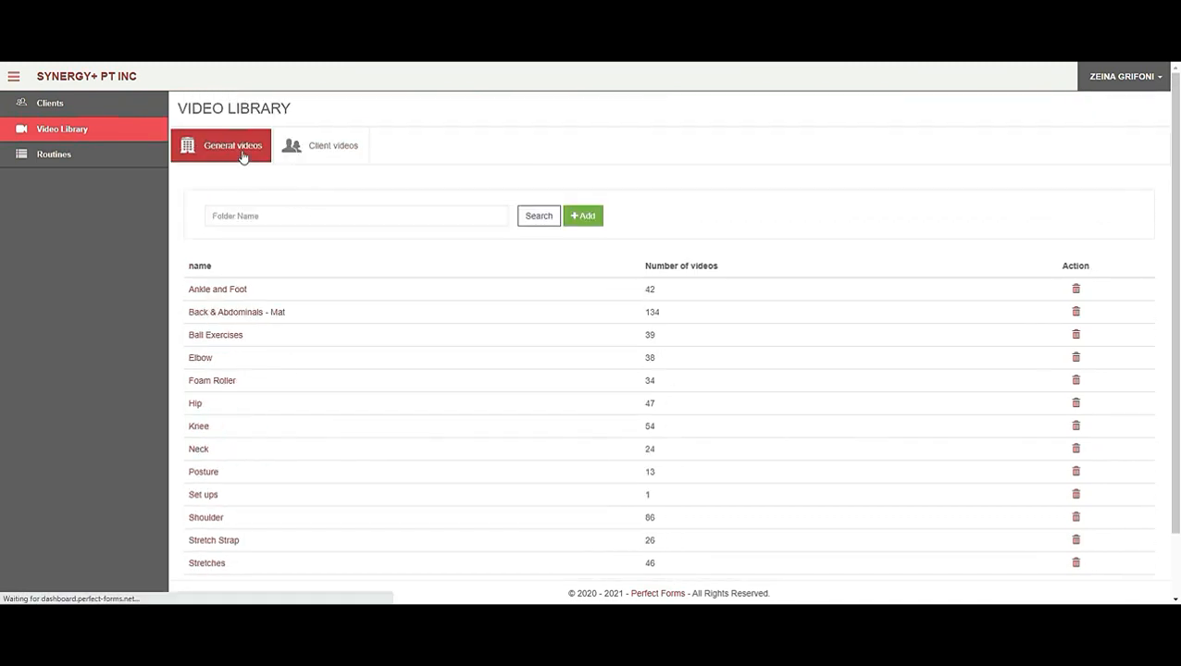
{"action": "mouse_move", "coordinate": [418, 474]}
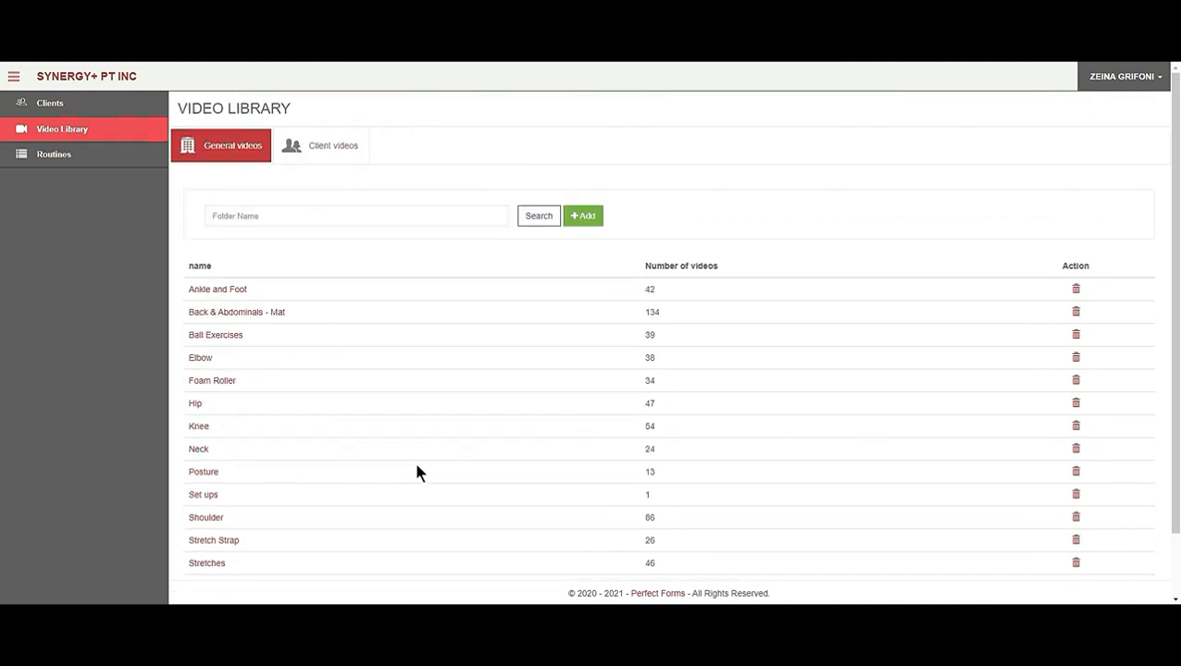
{"action": "mouse_move", "coordinate": [235, 429]}
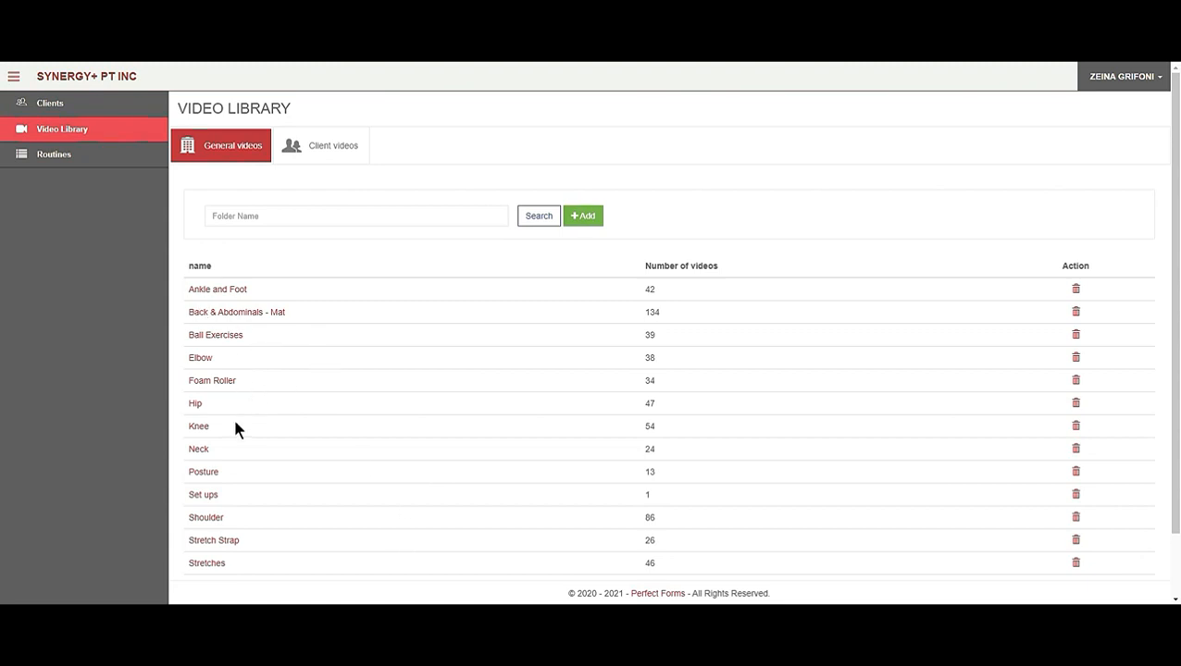
{"action": "mouse_move", "coordinate": [285, 363]}
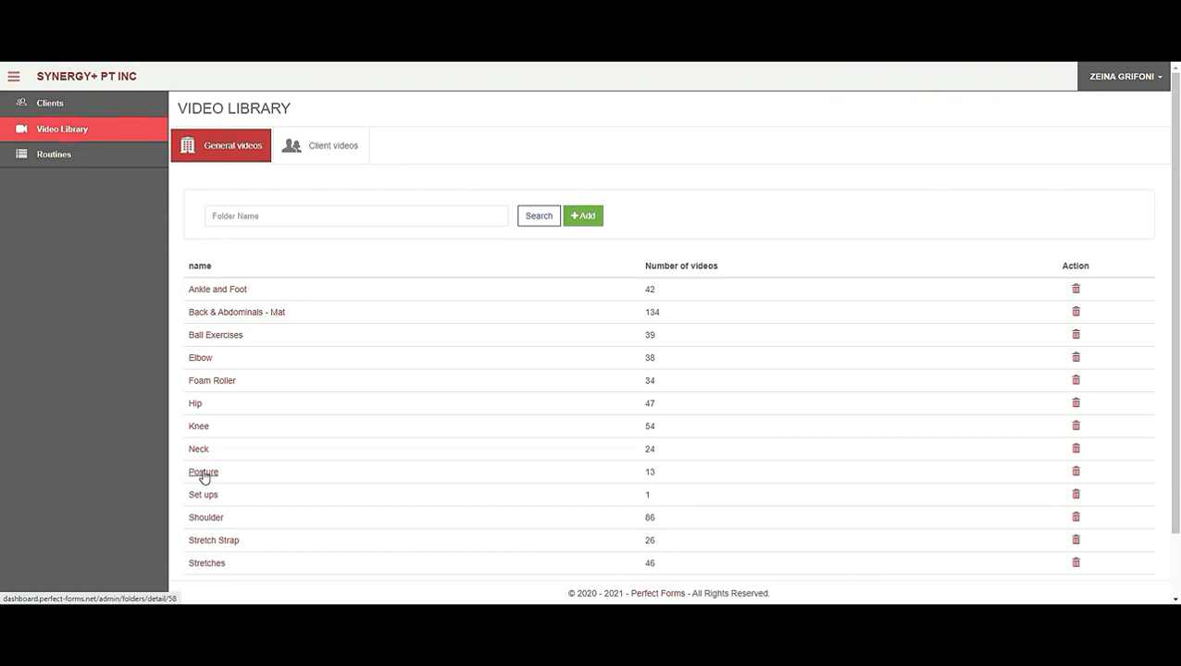
{"action": "left_click", "coordinate": [203, 472]}
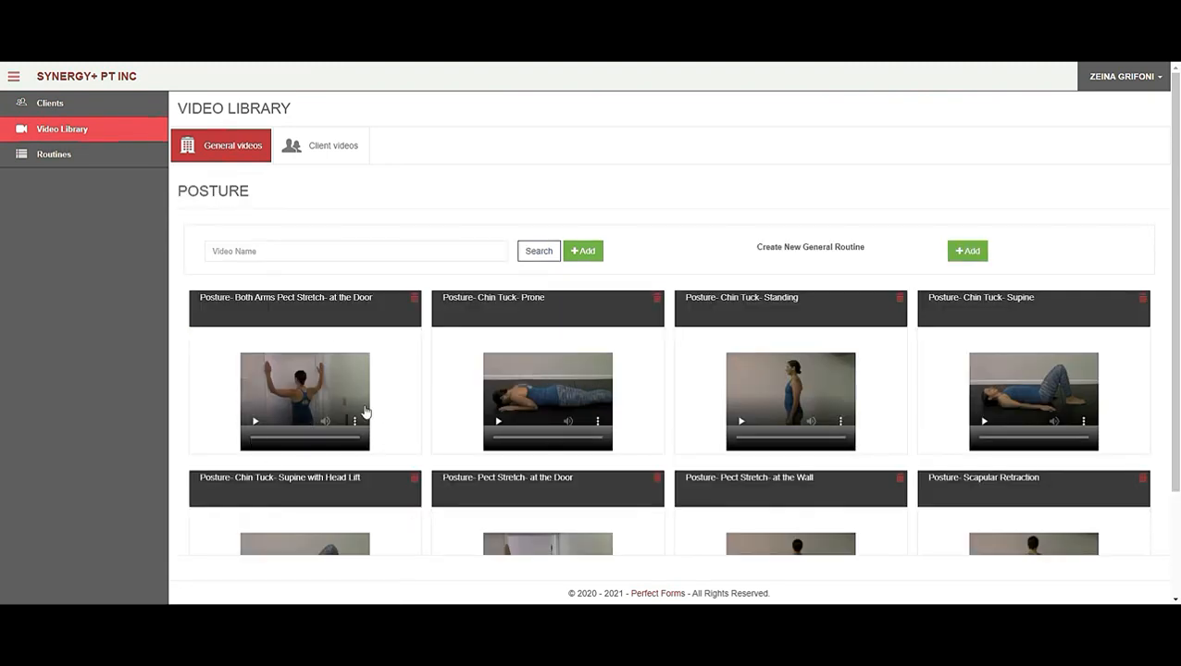
{"action": "mouse_move", "coordinate": [583, 270]}
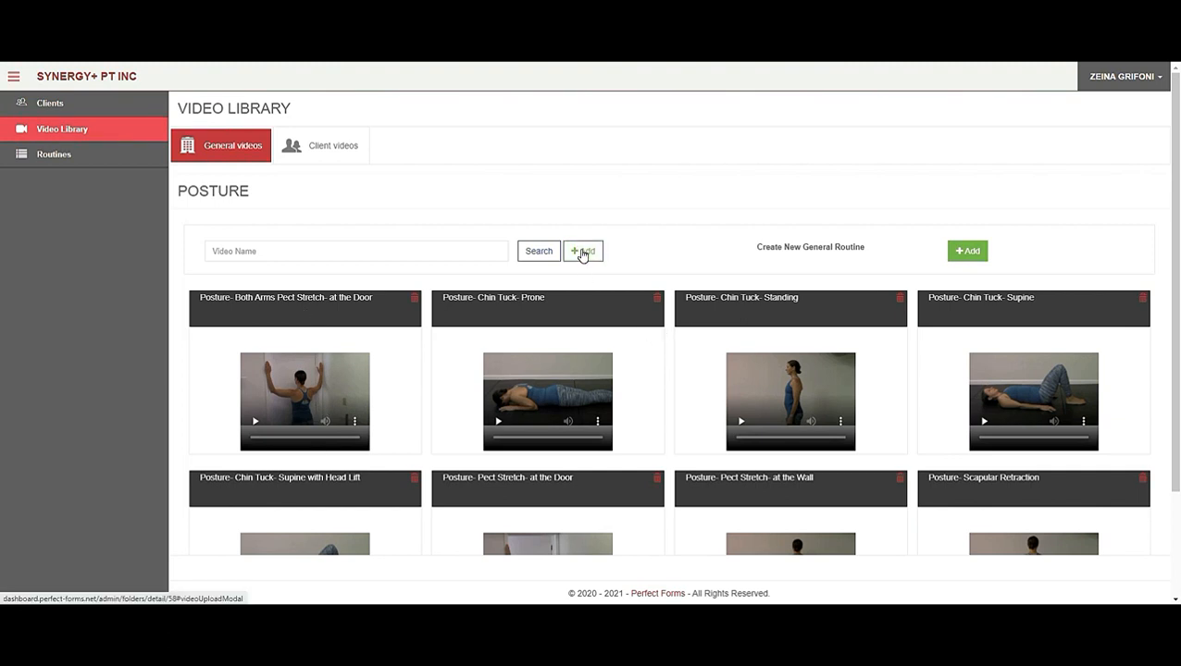
{"action": "left_click", "coordinate": [581, 251]}
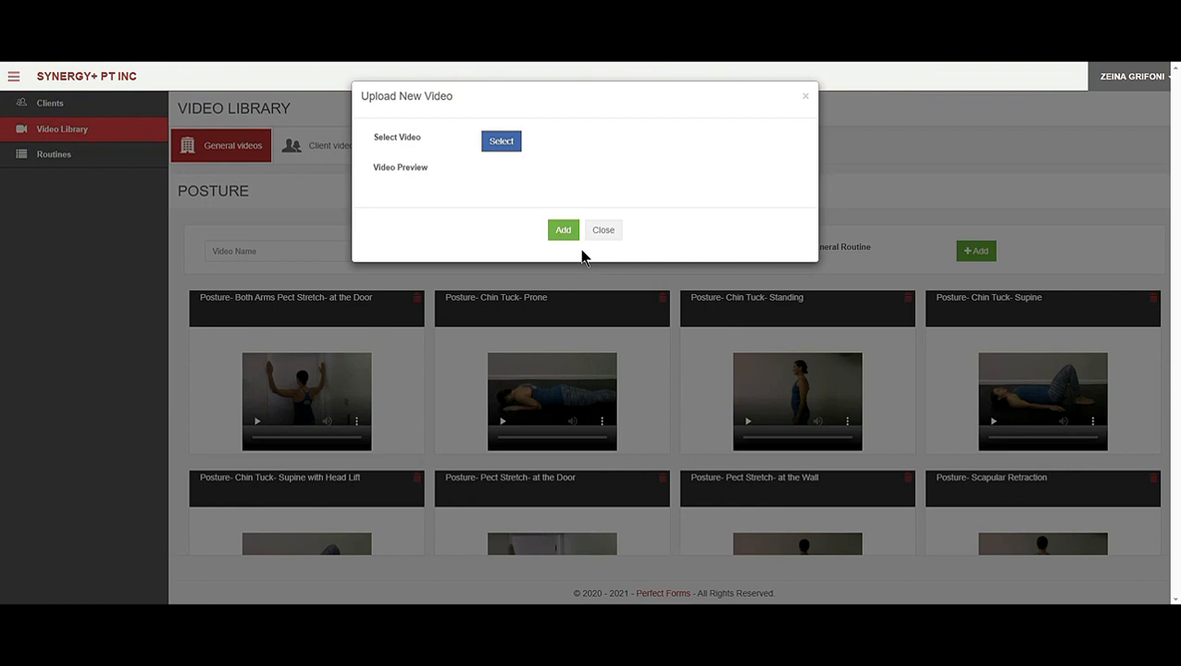
{"action": "mouse_move", "coordinate": [544, 208]}
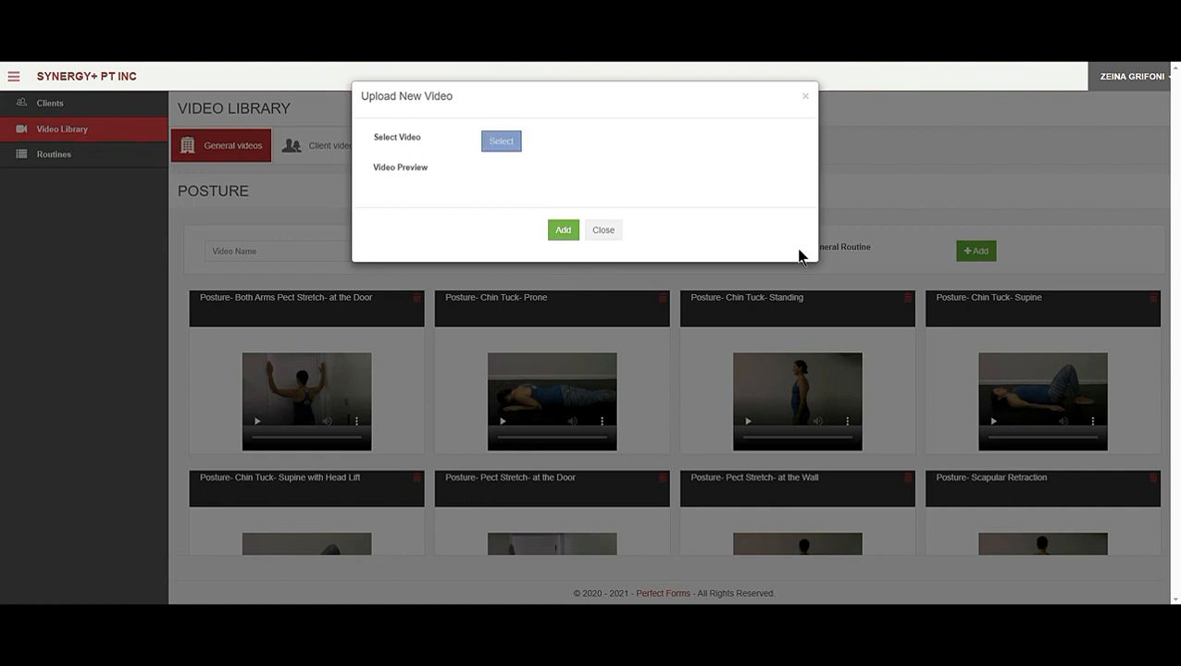
{"action": "left_click", "coordinate": [604, 229]}
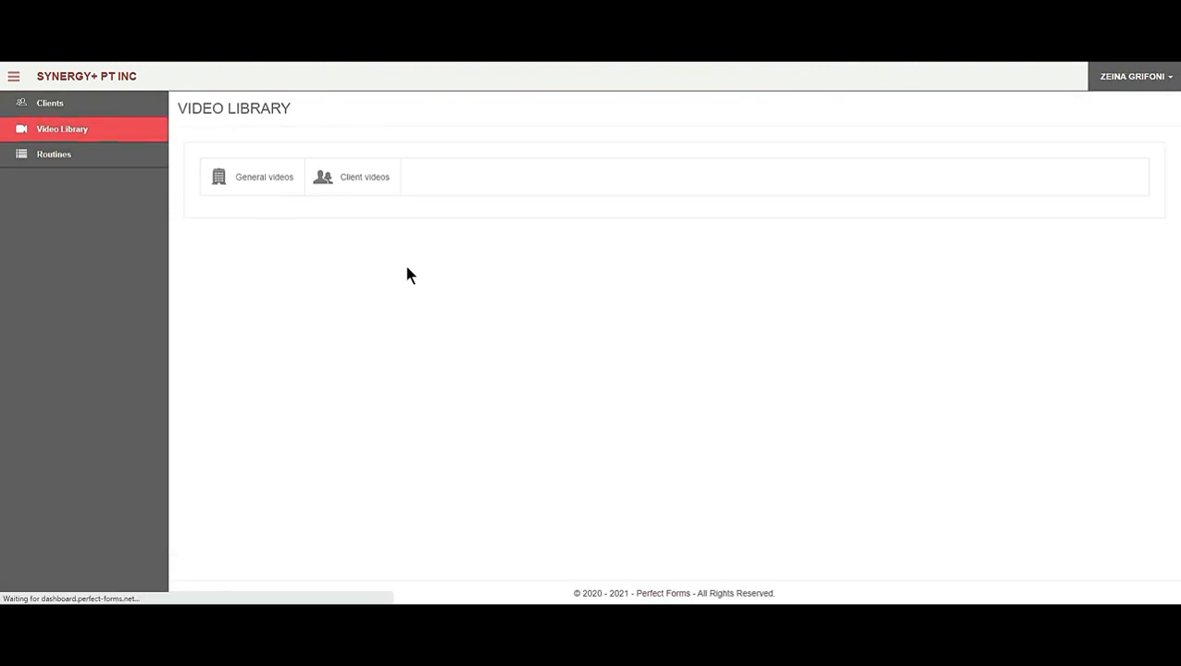
Step: Create a general folder named 'Perfect Forms Tutorial' and enter it while still empty
{"action": "left_click", "coordinate": [263, 178]}
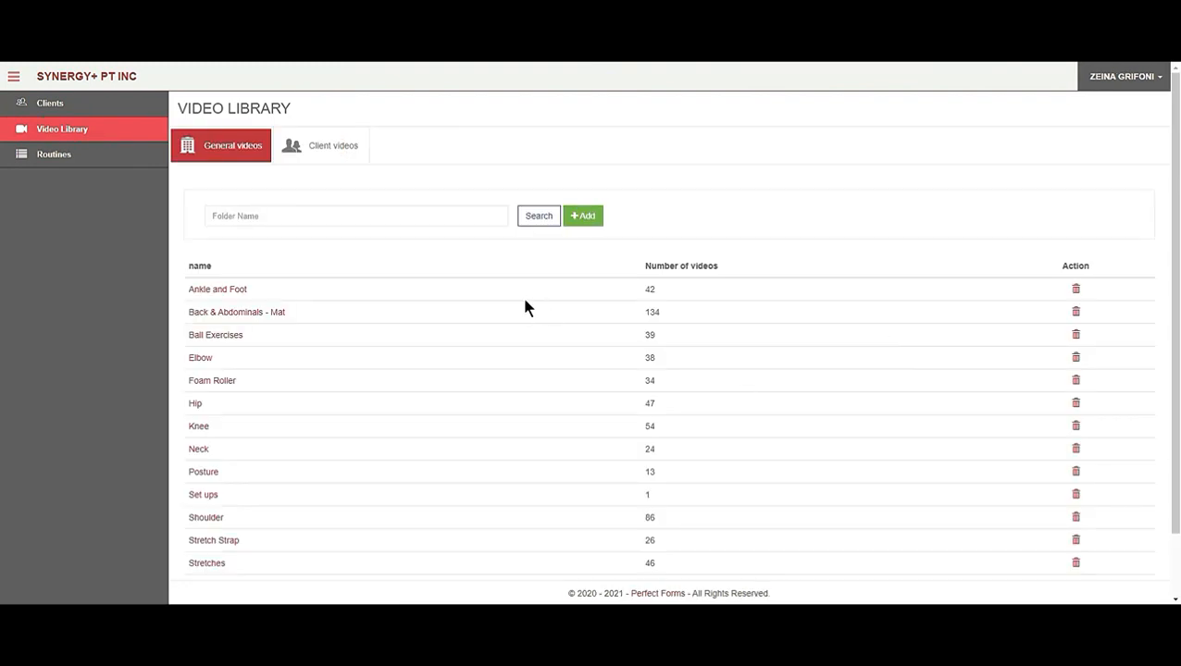
{"action": "left_click", "coordinate": [583, 215]}
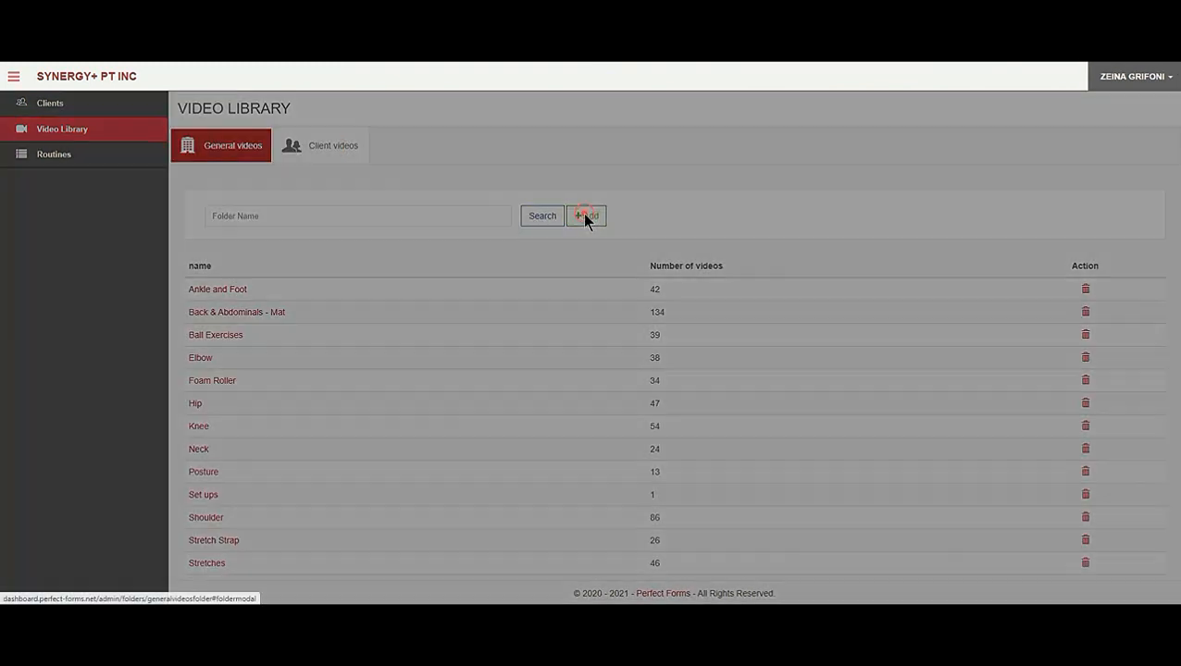
{"action": "left_click", "coordinate": [585, 215]}
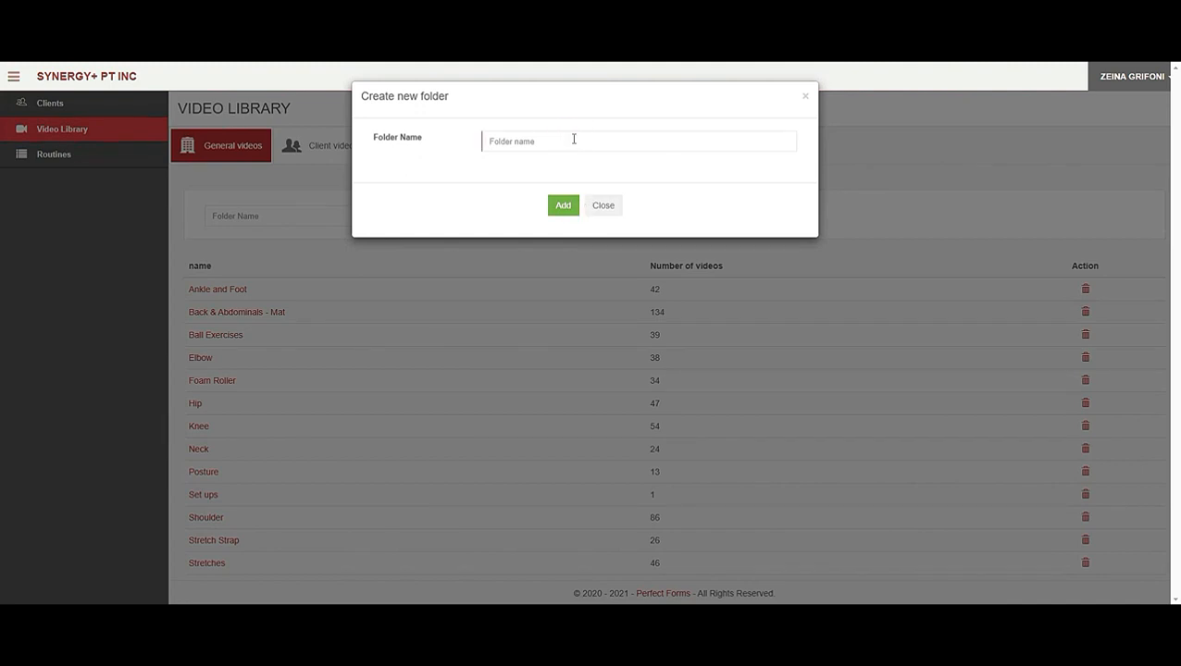
{"action": "type", "text": "Per"}
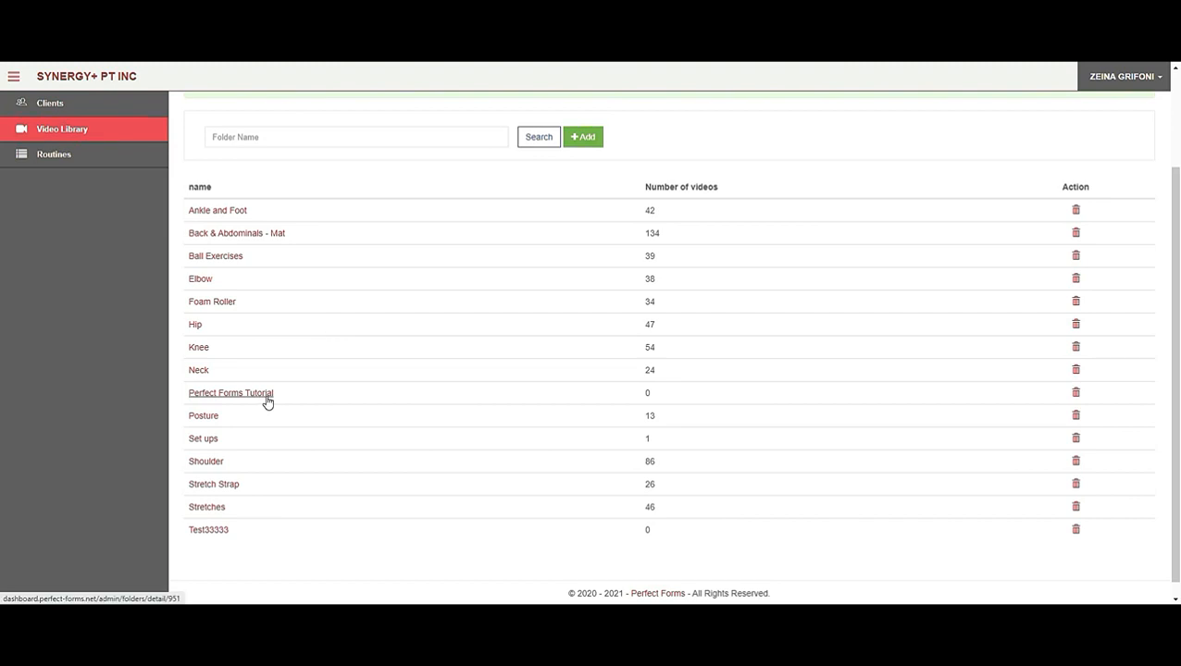
{"action": "left_click", "coordinate": [230, 392]}
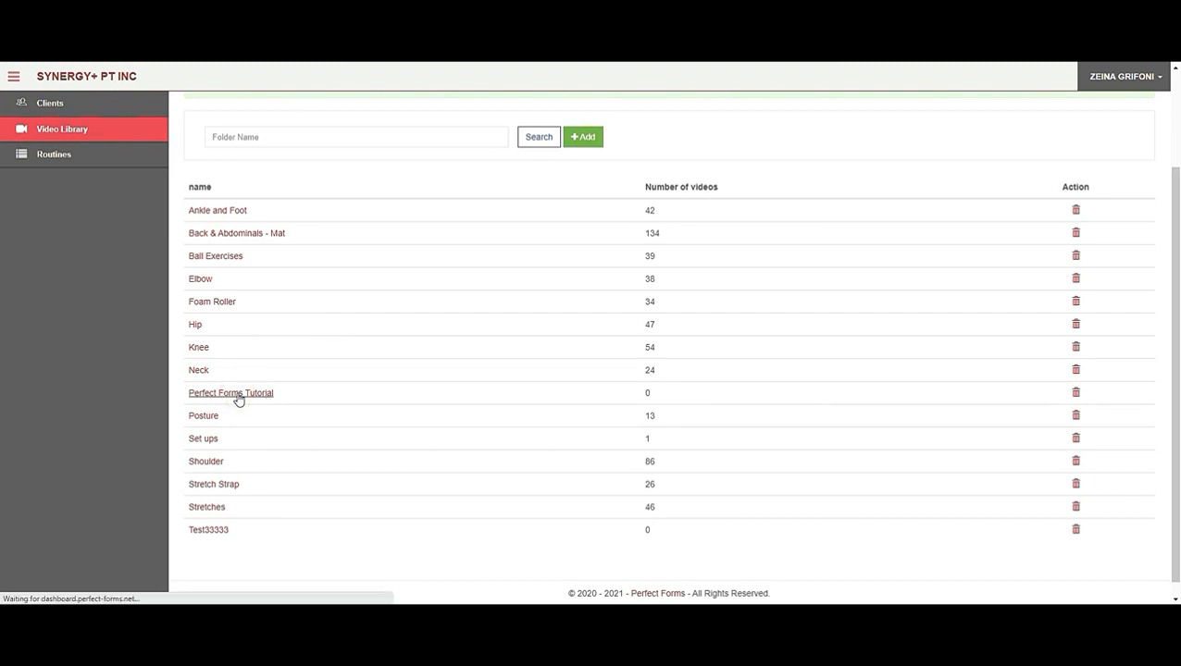
{"action": "left_click", "coordinate": [230, 393]}
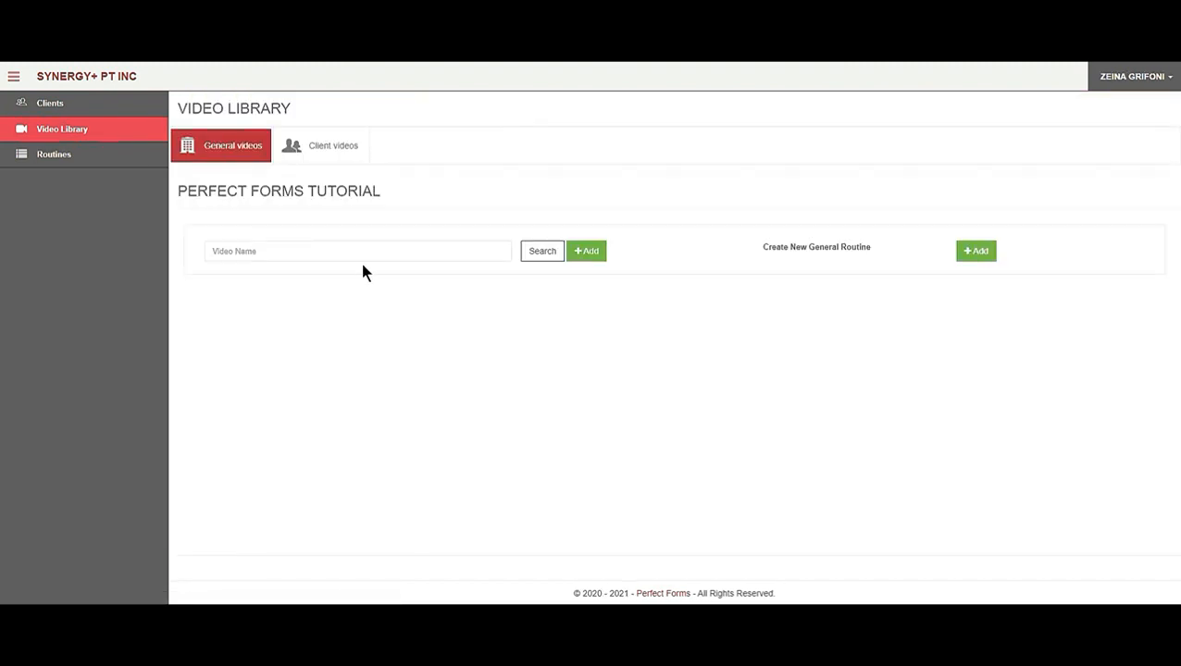
{"action": "mouse_move", "coordinate": [359, 283]}
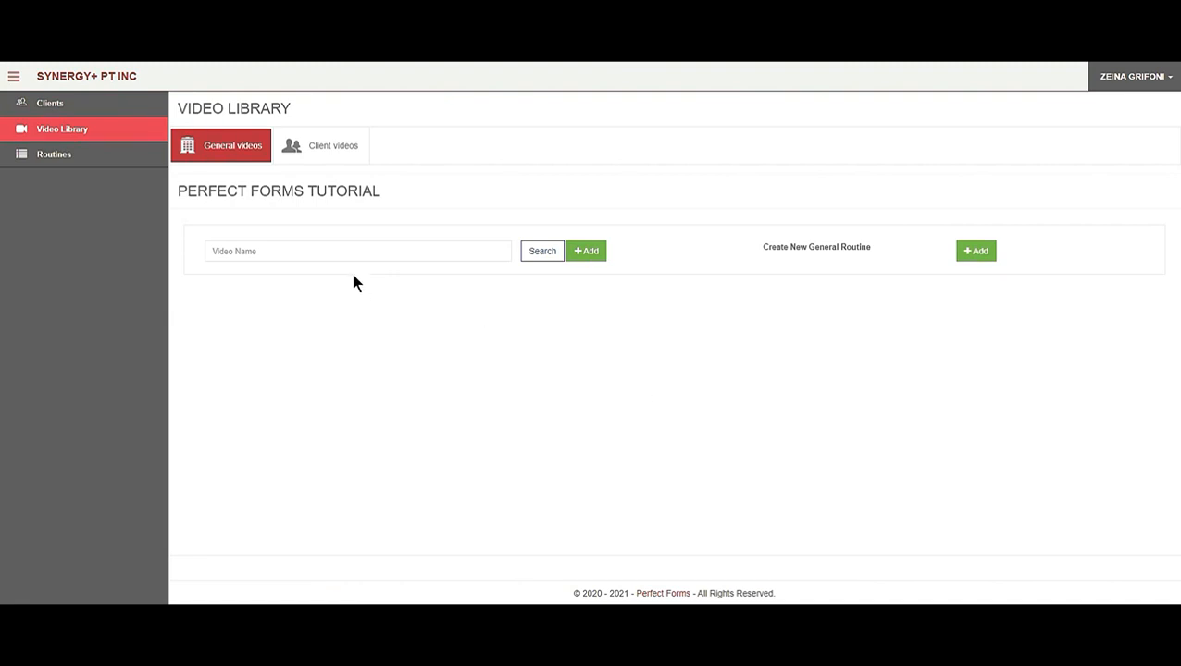
Step: Bring up the Upload New Video form for the Perfect Forms Tutorial folder
{"action": "left_click", "coordinate": [587, 252]}
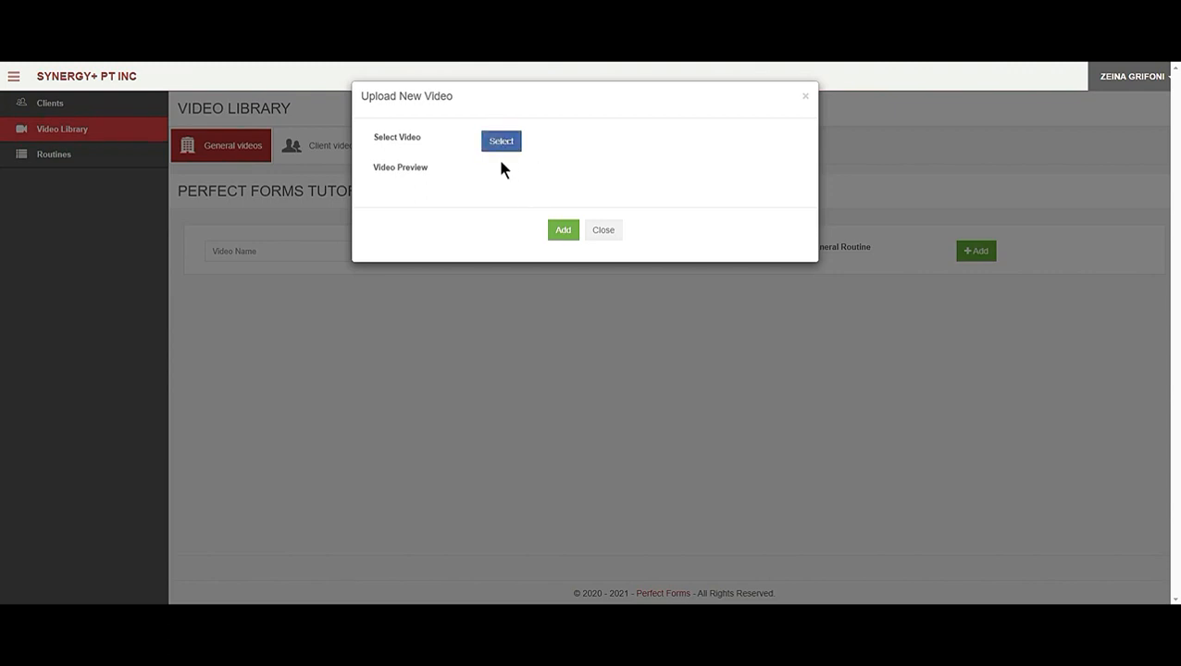
Step: Choose 'VIDEO 1 - Overview and Add a New Client' from the Desktop as the upload file
{"action": "left_click", "coordinate": [500, 140]}
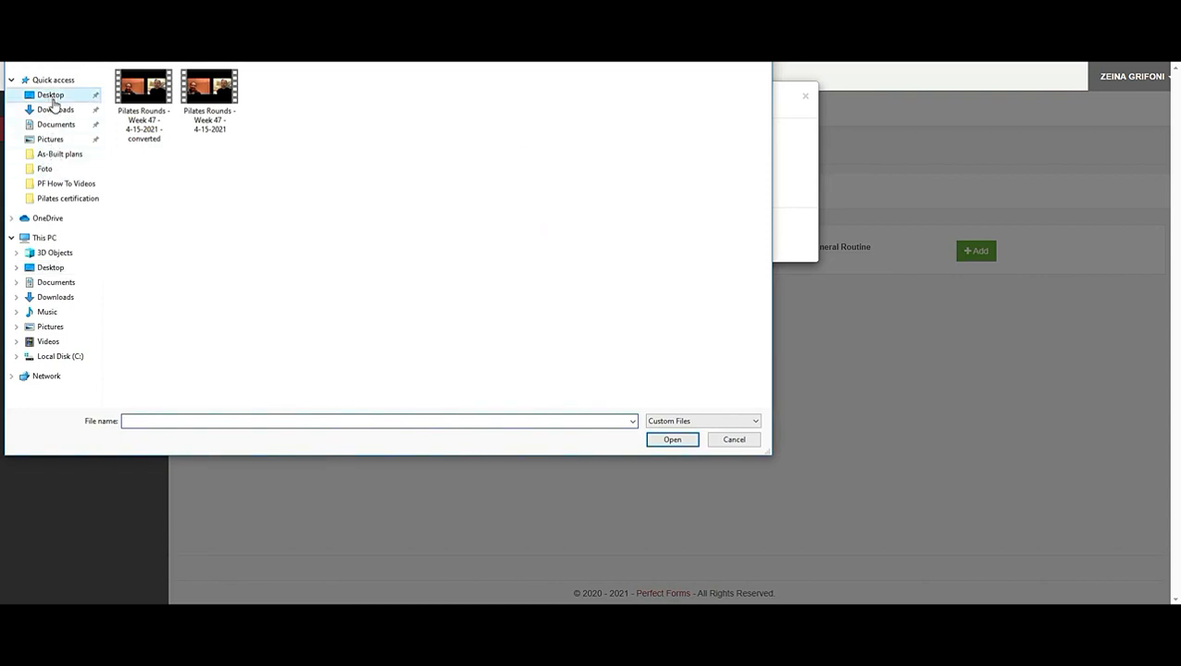
{"action": "left_click", "coordinate": [50, 95]}
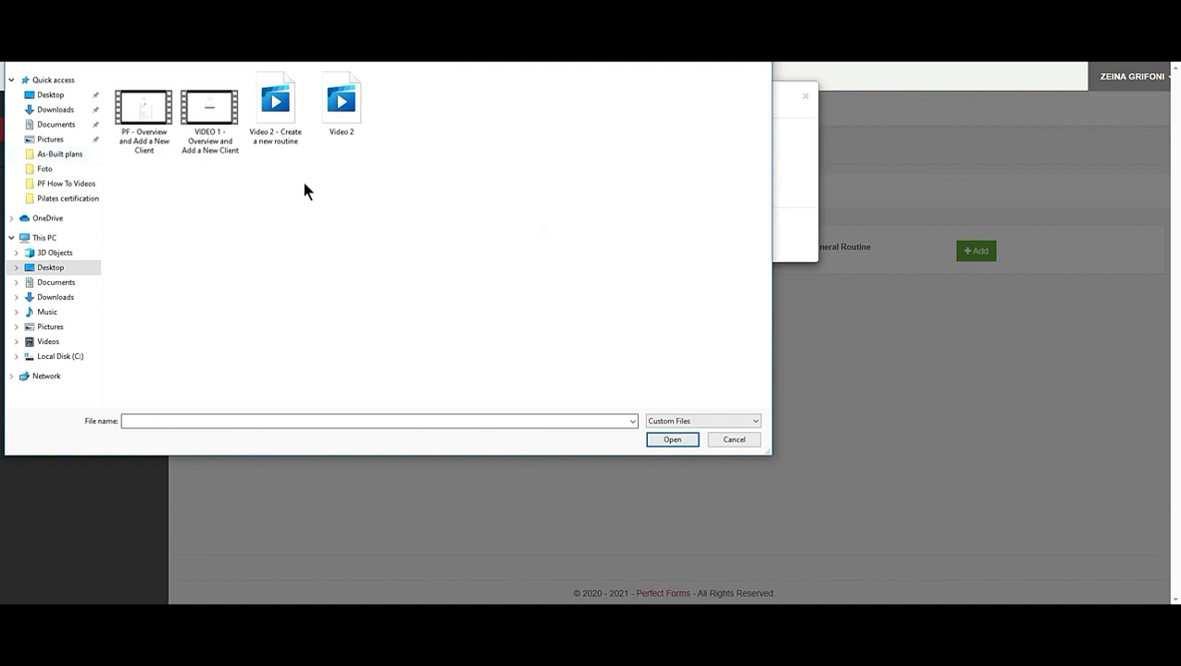
{"action": "left_click", "coordinate": [209, 106]}
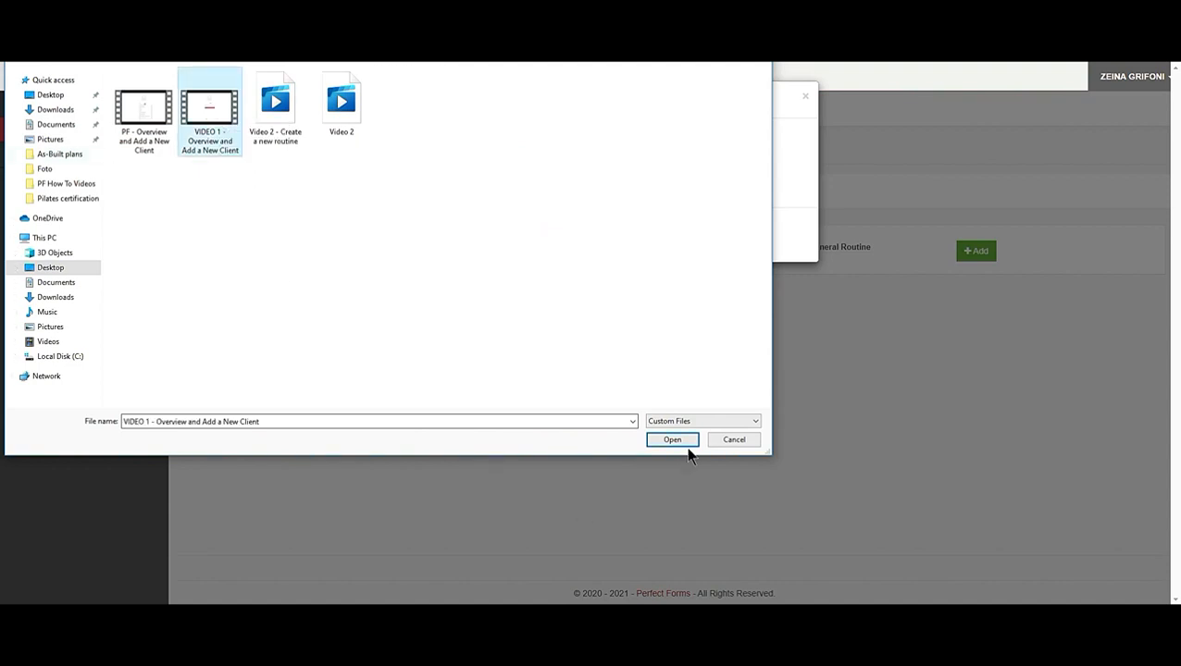
{"action": "left_click", "coordinate": [672, 441]}
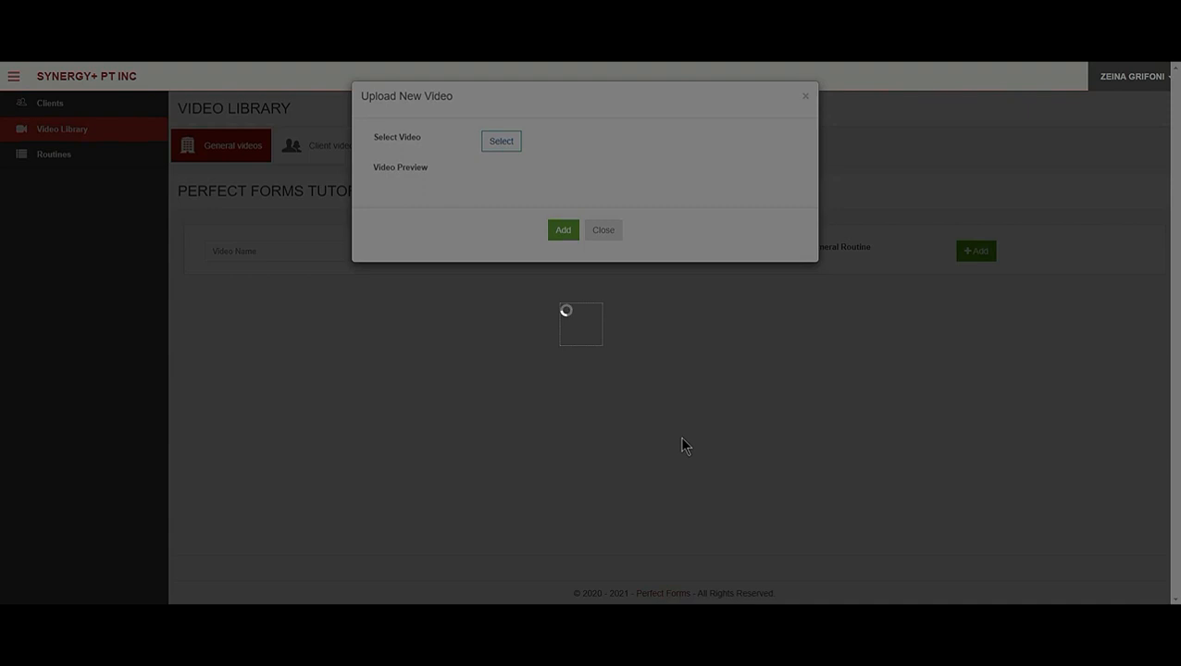
Step: Preview and add 'VIDEO 1 - Overview and Add a New Client' to the folder, then show Client videos
{"action": "left_click", "coordinate": [500, 141]}
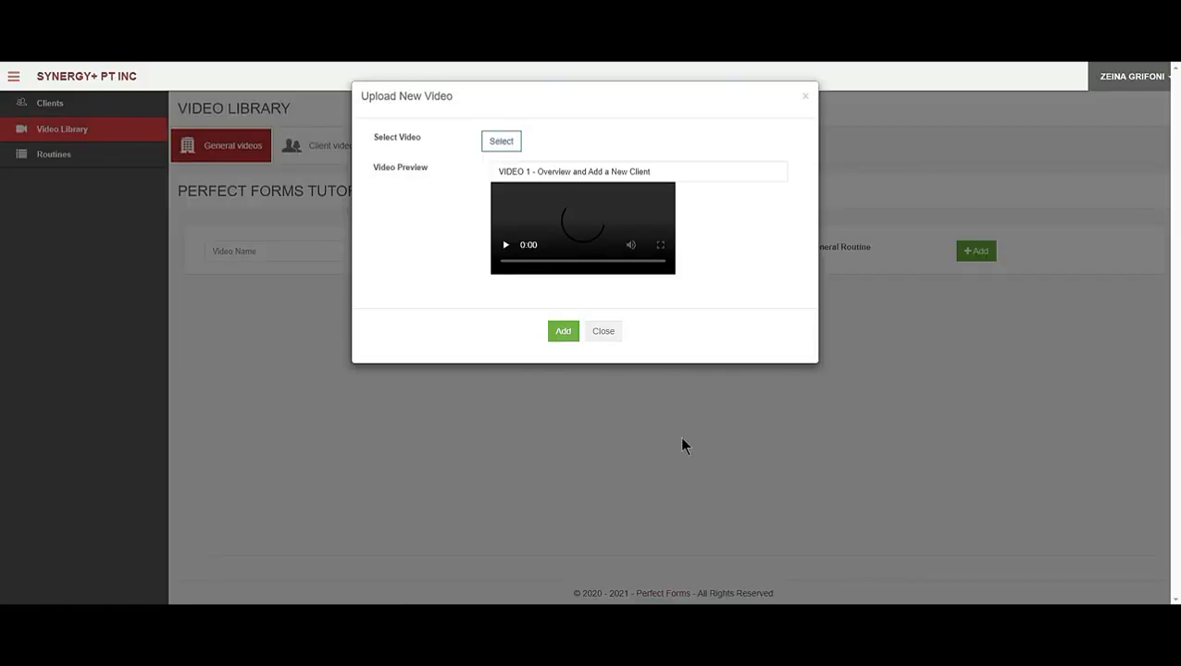
{"action": "left_click", "coordinate": [505, 245]}
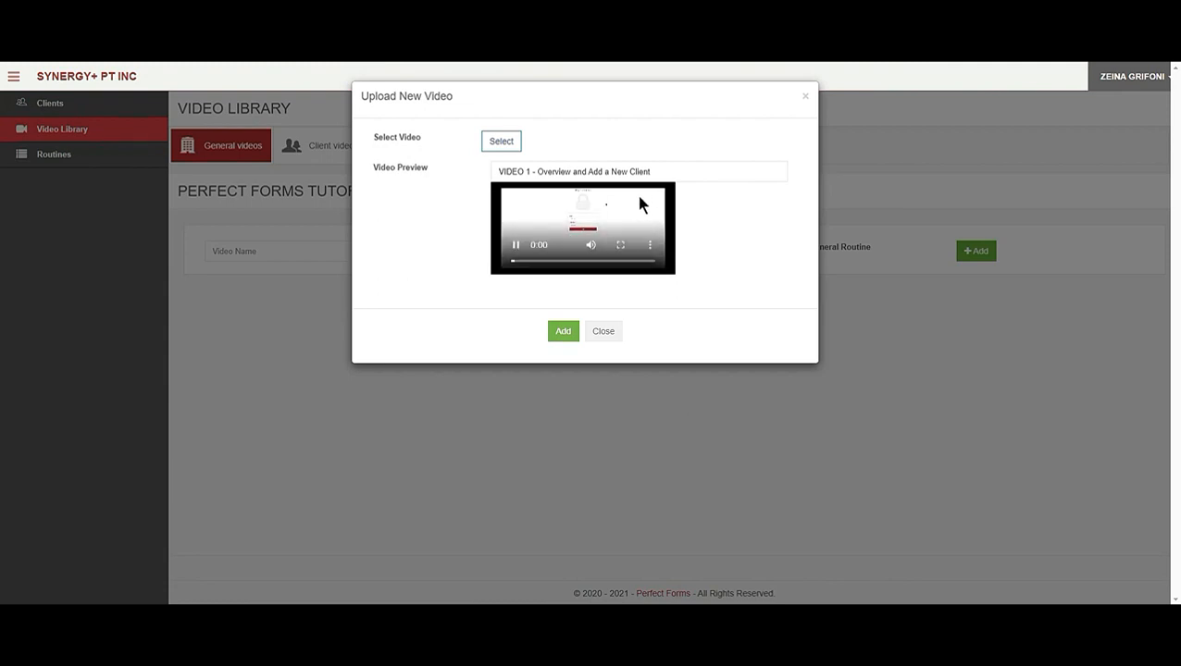
{"action": "left_click", "coordinate": [515, 244]}
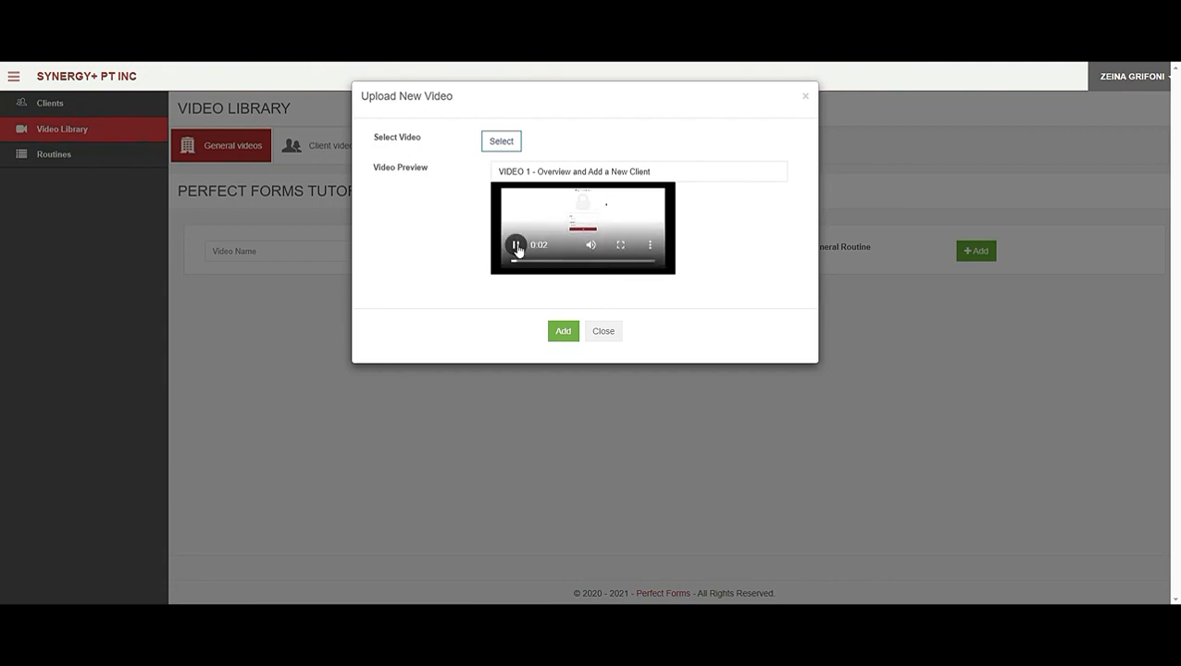
{"action": "left_click", "coordinate": [517, 244]}
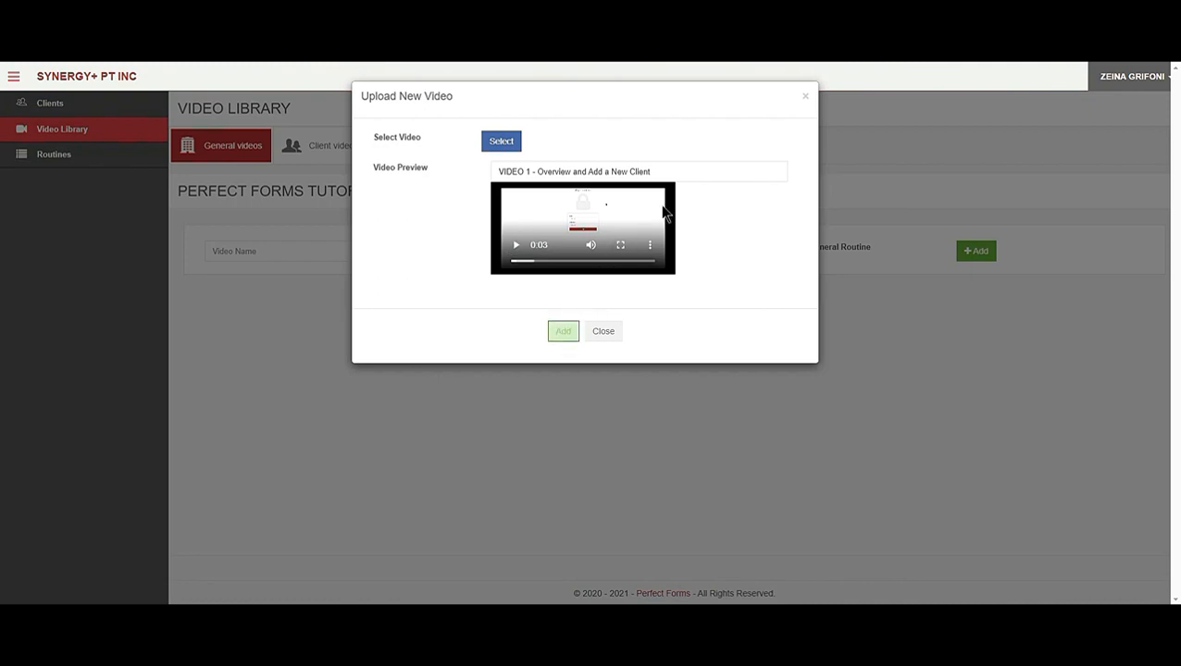
{"action": "left_click", "coordinate": [639, 171]}
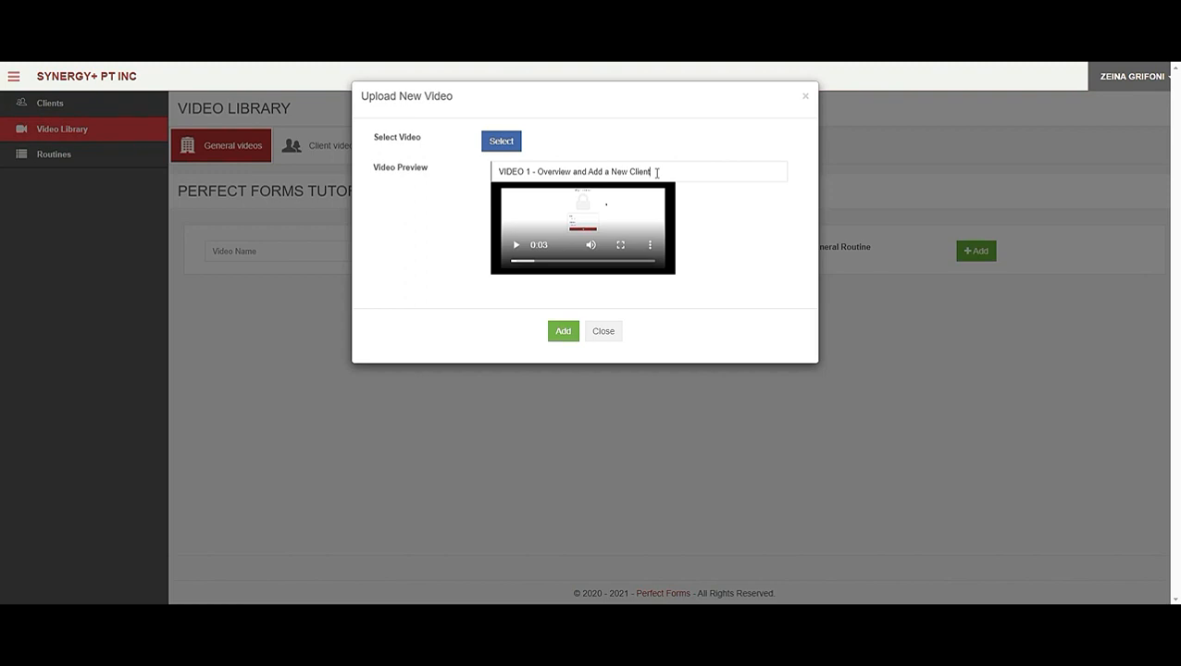
{"action": "mouse_move", "coordinate": [652, 202]}
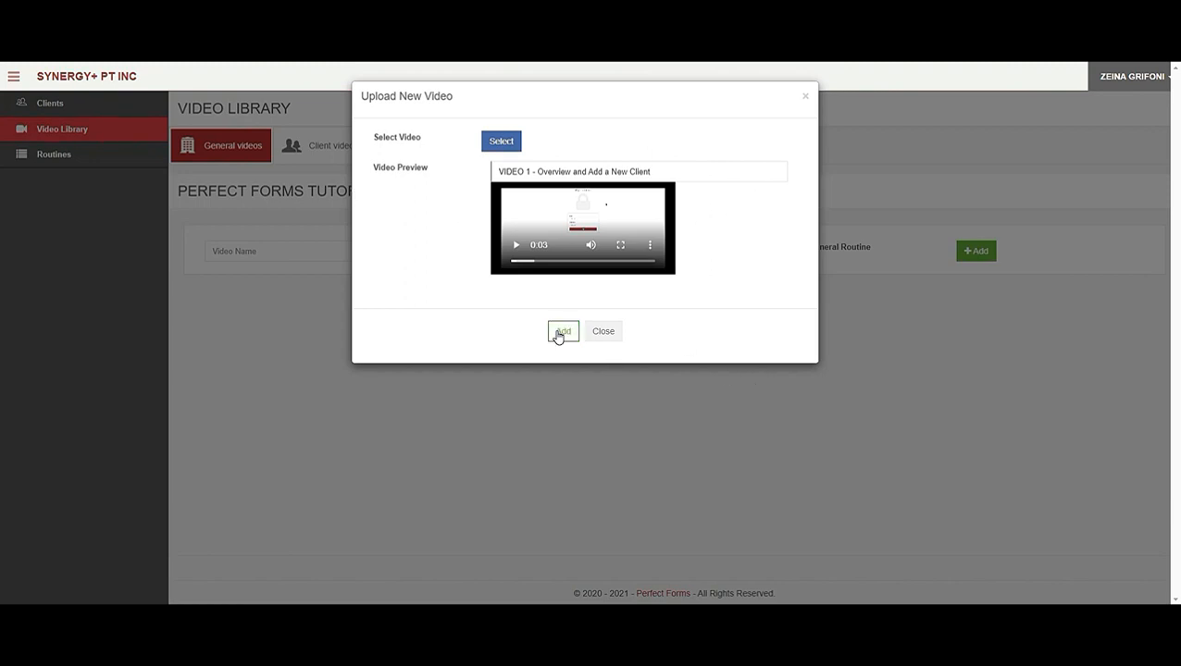
{"action": "left_click", "coordinate": [563, 332]}
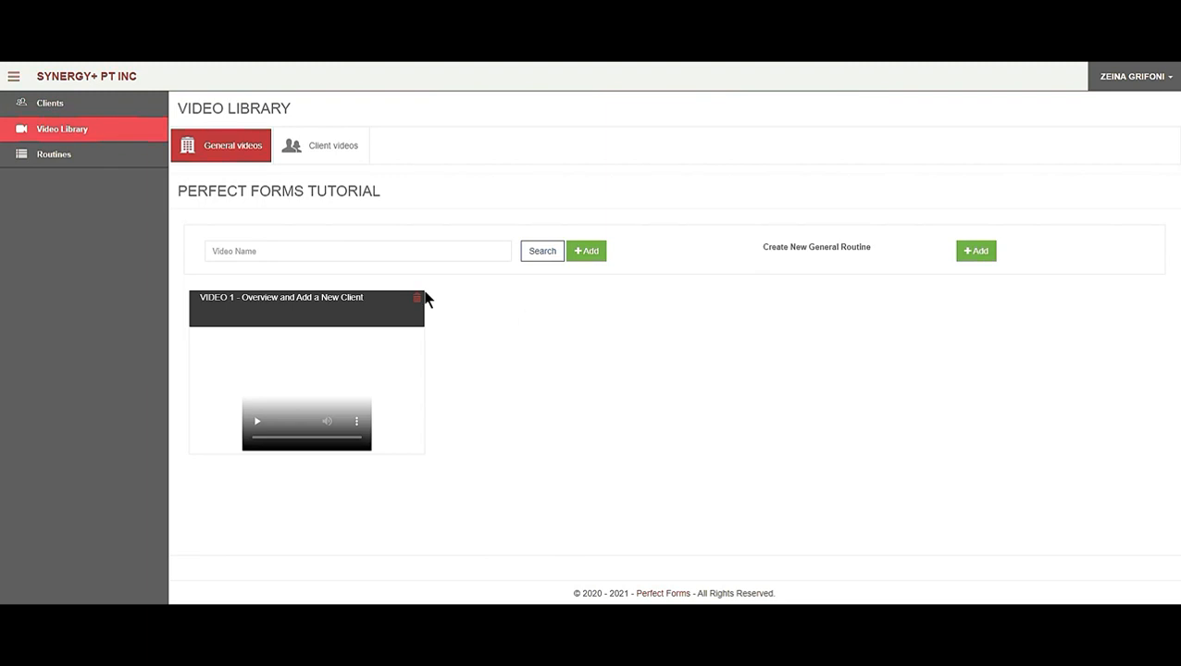
{"action": "mouse_move", "coordinate": [389, 219]}
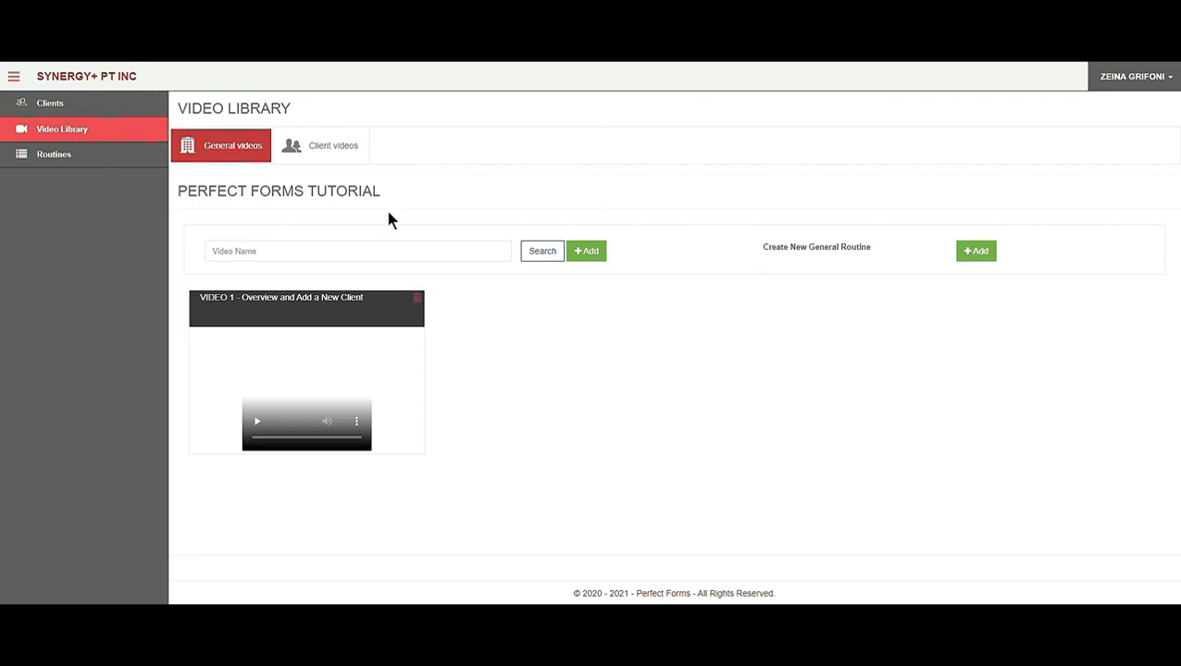
{"action": "left_click", "coordinate": [322, 145]}
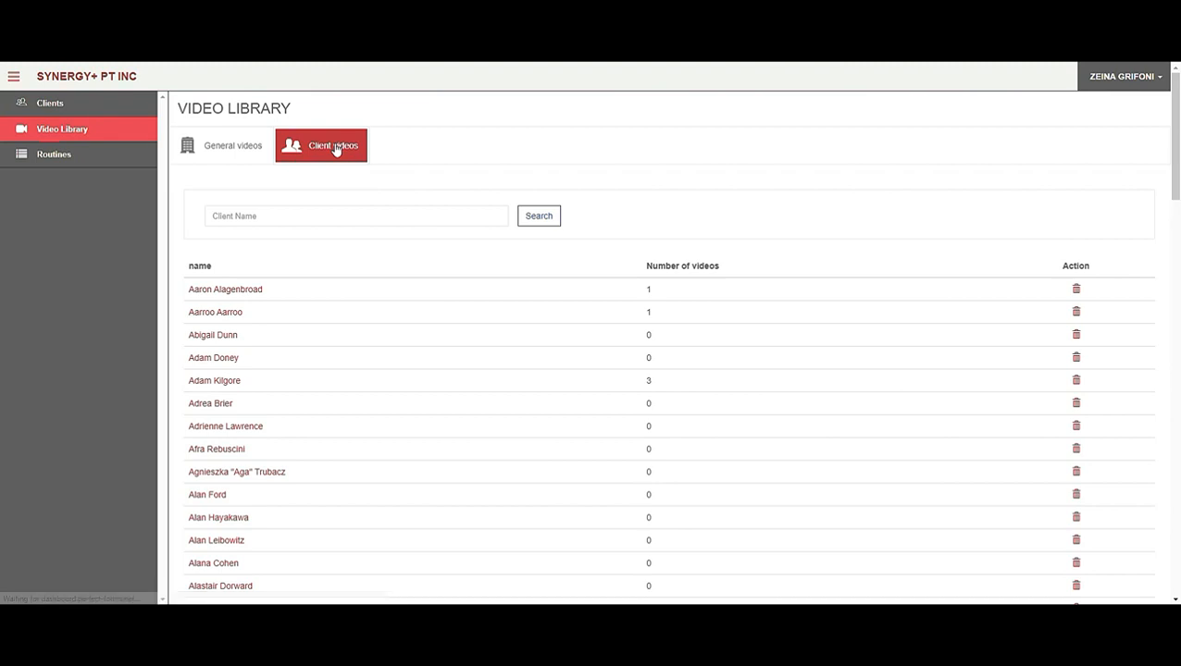
{"action": "left_click", "coordinate": [356, 215]}
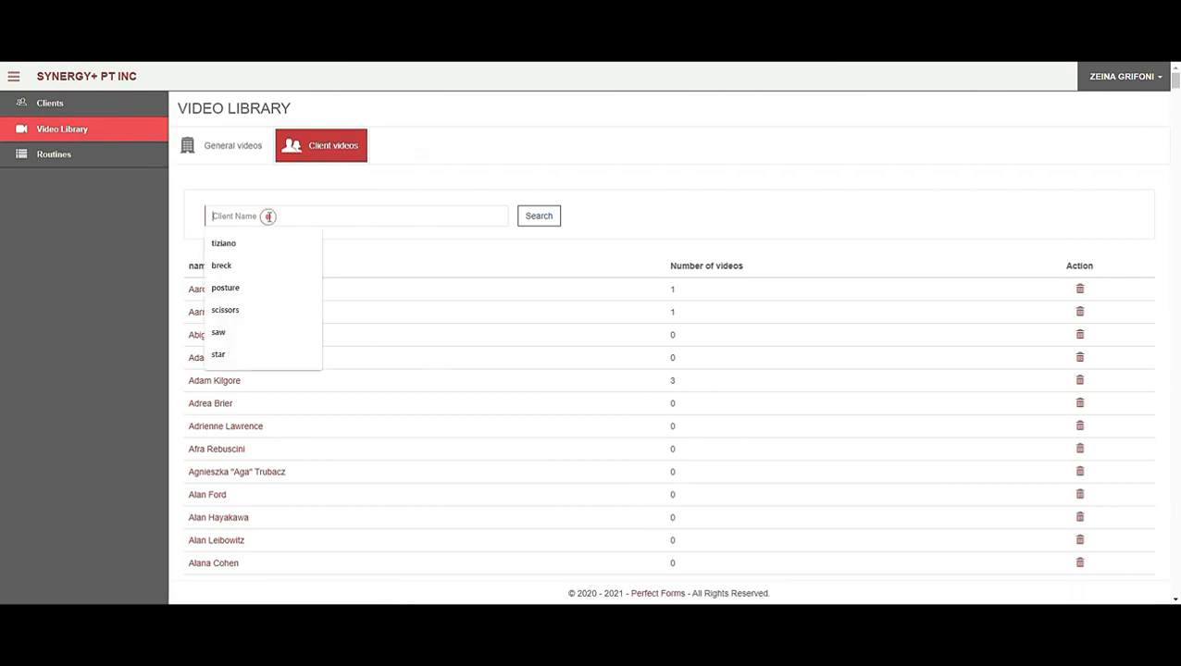
{"action": "left_click", "coordinate": [222, 242]}
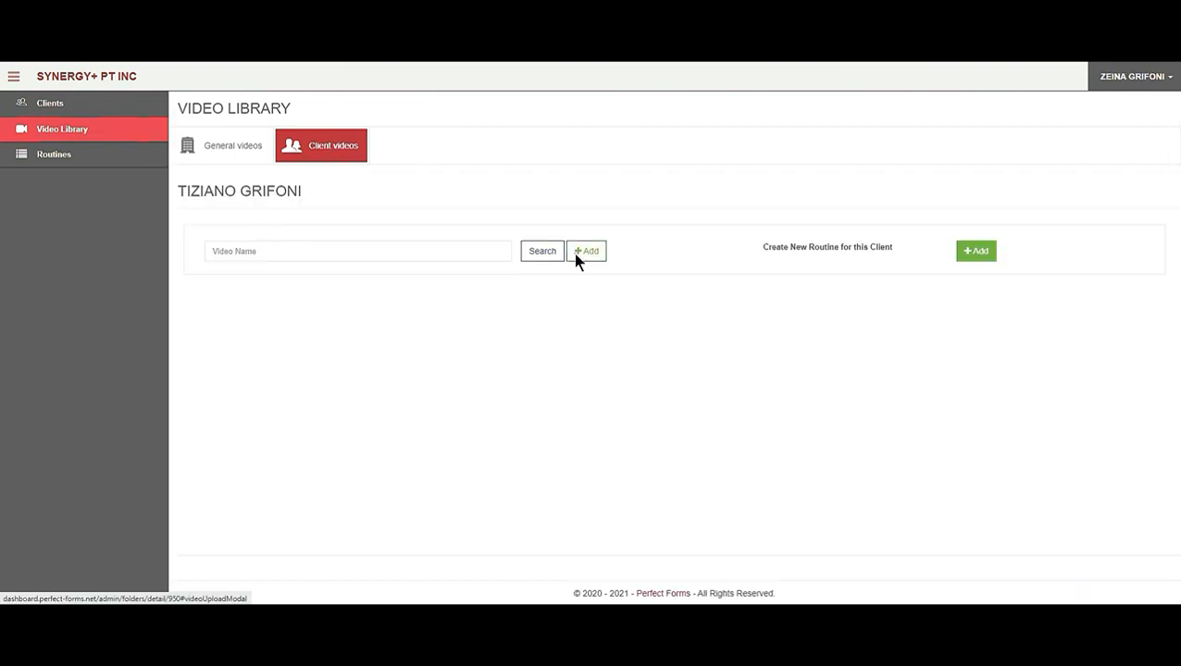
{"action": "left_click", "coordinate": [587, 252]}
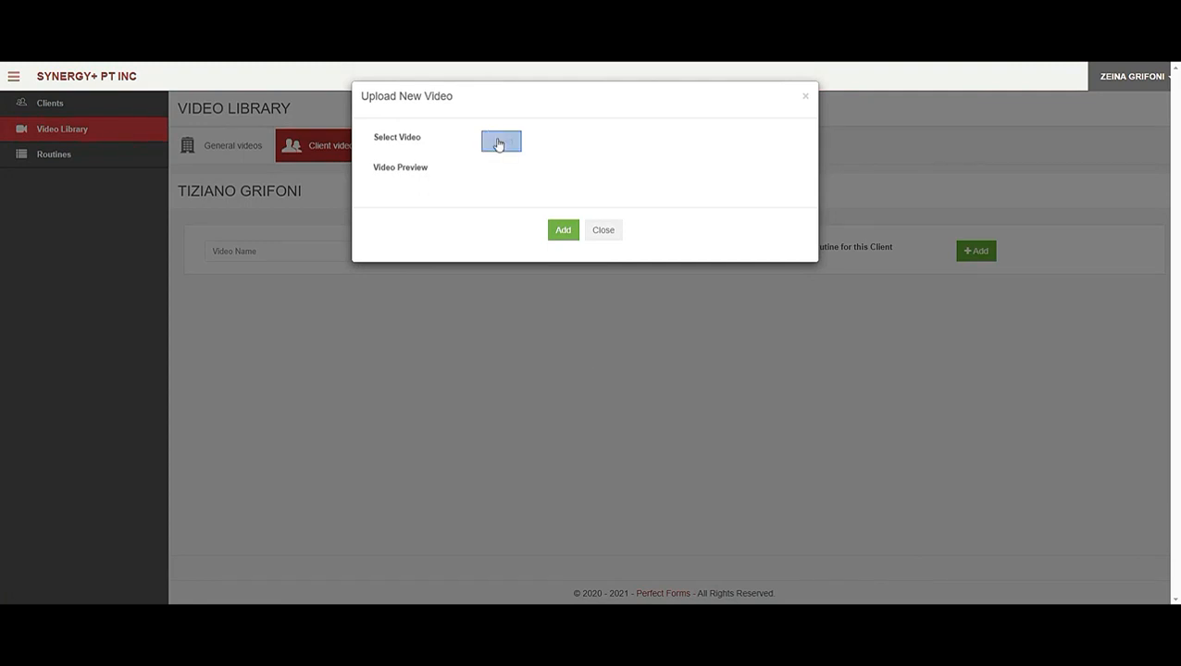
{"action": "left_click", "coordinate": [500, 141]}
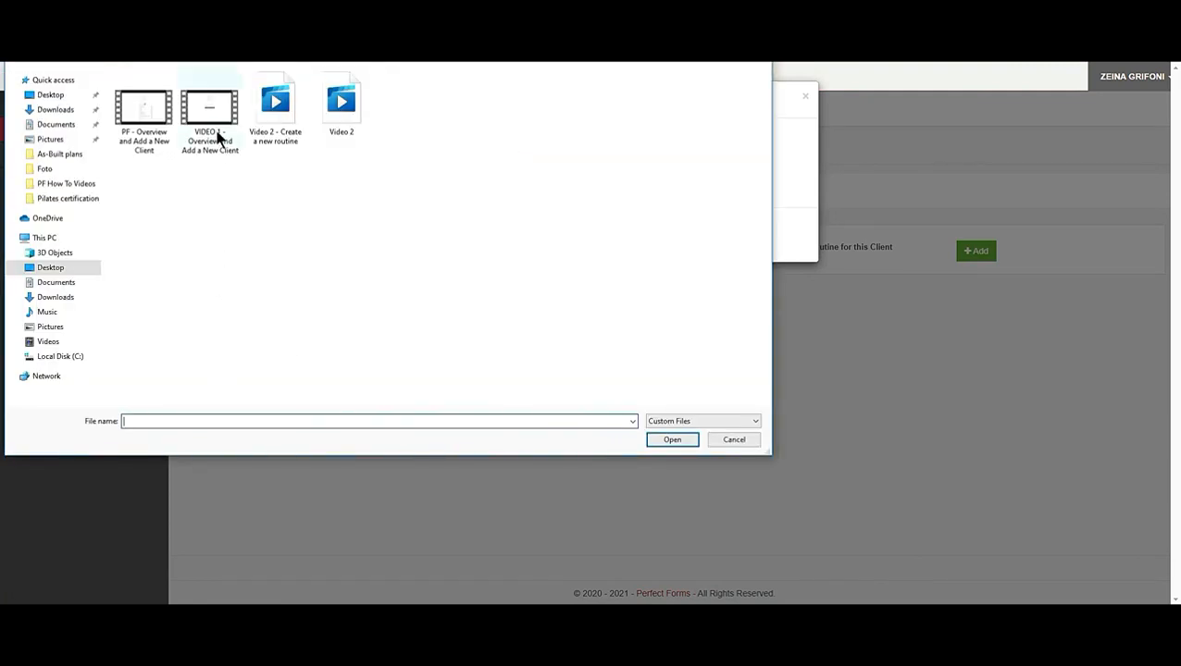
{"action": "mouse_move", "coordinate": [211, 111]}
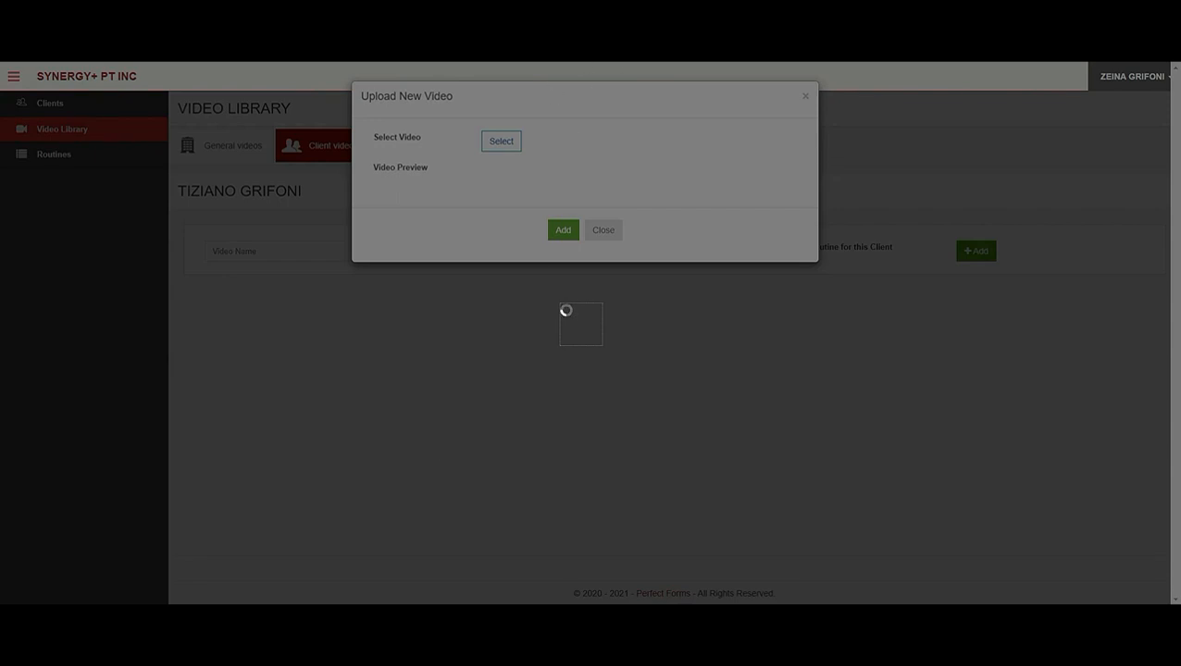
Step: Preview the clip, title it 'Tiziano exercising' and save it to Tiziano's folder
{"action": "left_click", "coordinate": [500, 141]}
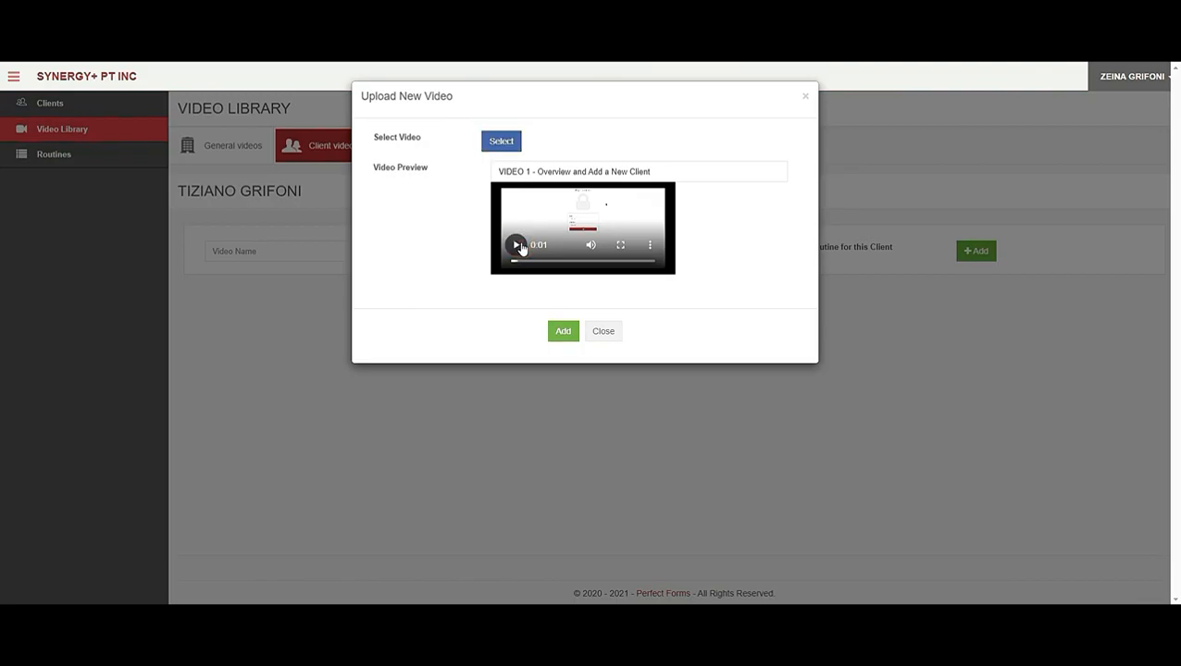
{"action": "mouse_move", "coordinate": [668, 170]}
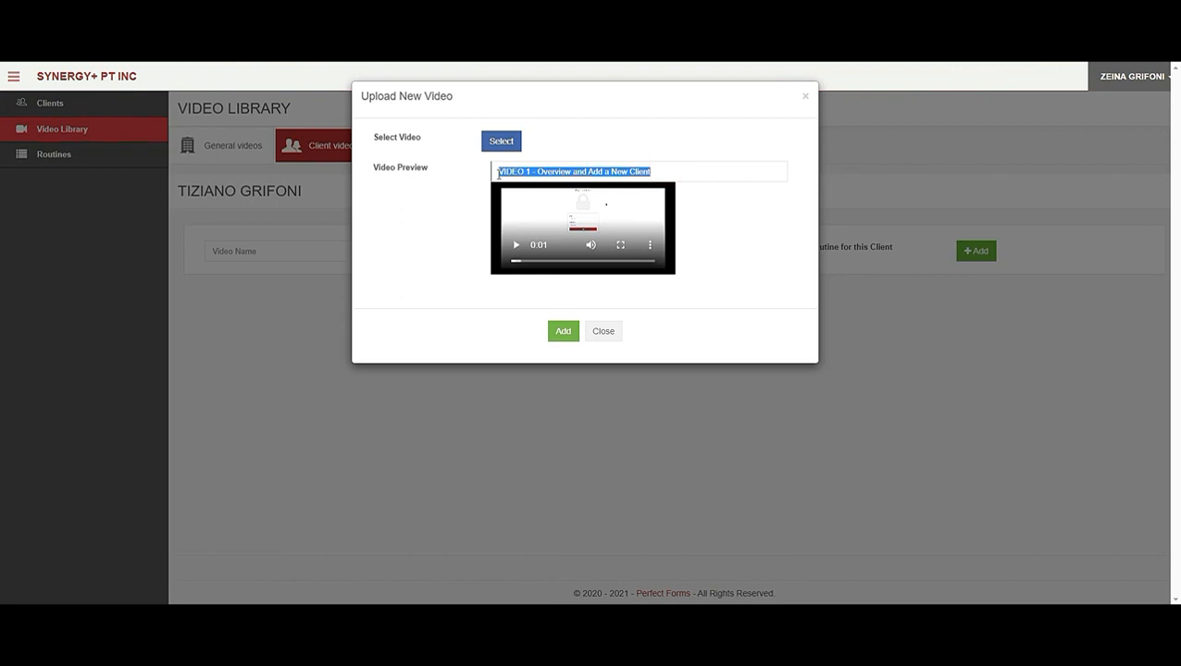
{"action": "type", "text": "Tiziano exercising"}
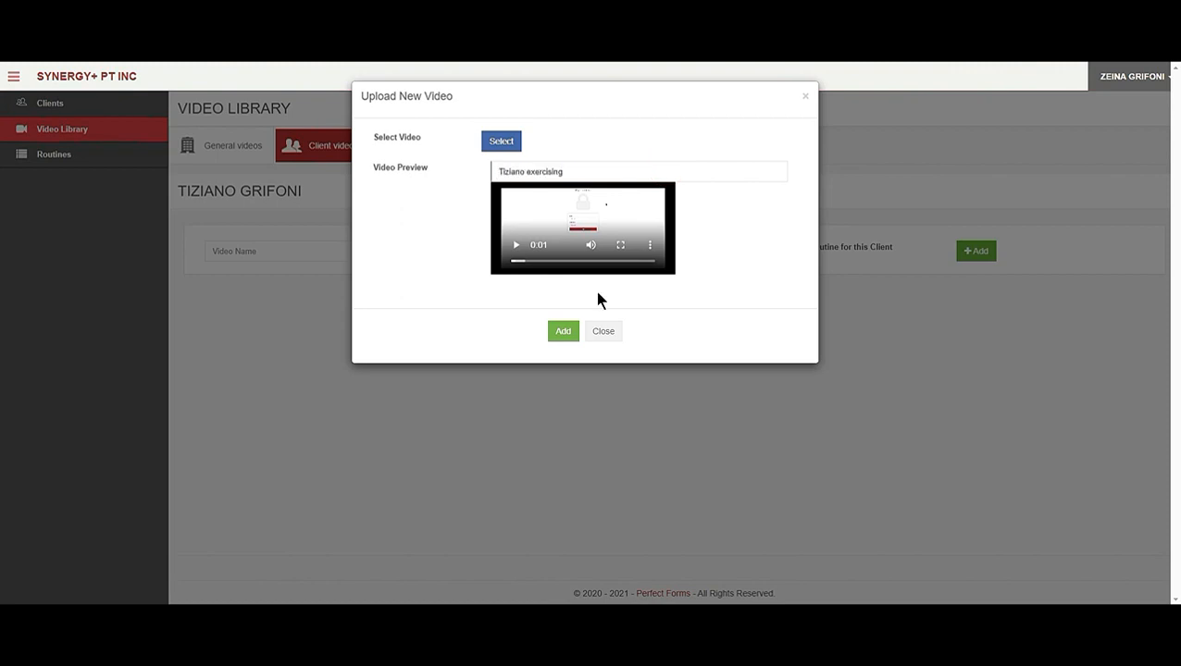
{"action": "left_click", "coordinate": [563, 329]}
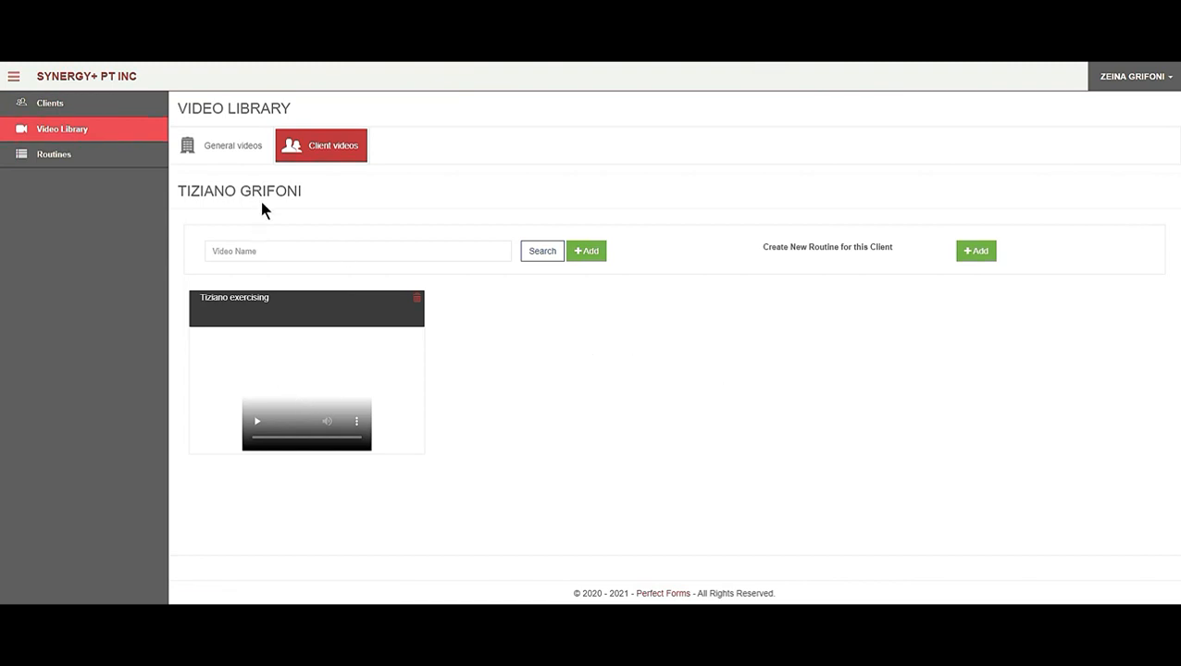
{"action": "mouse_move", "coordinate": [736, 371]}
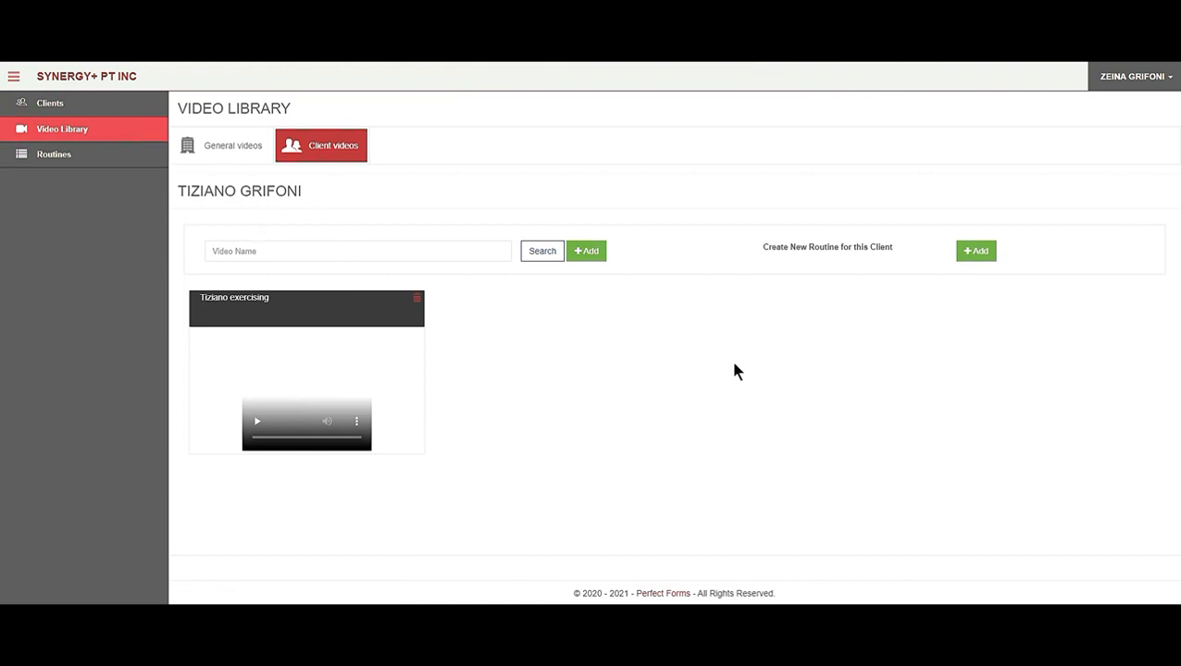
{"action": "mouse_move", "coordinate": [758, 370]}
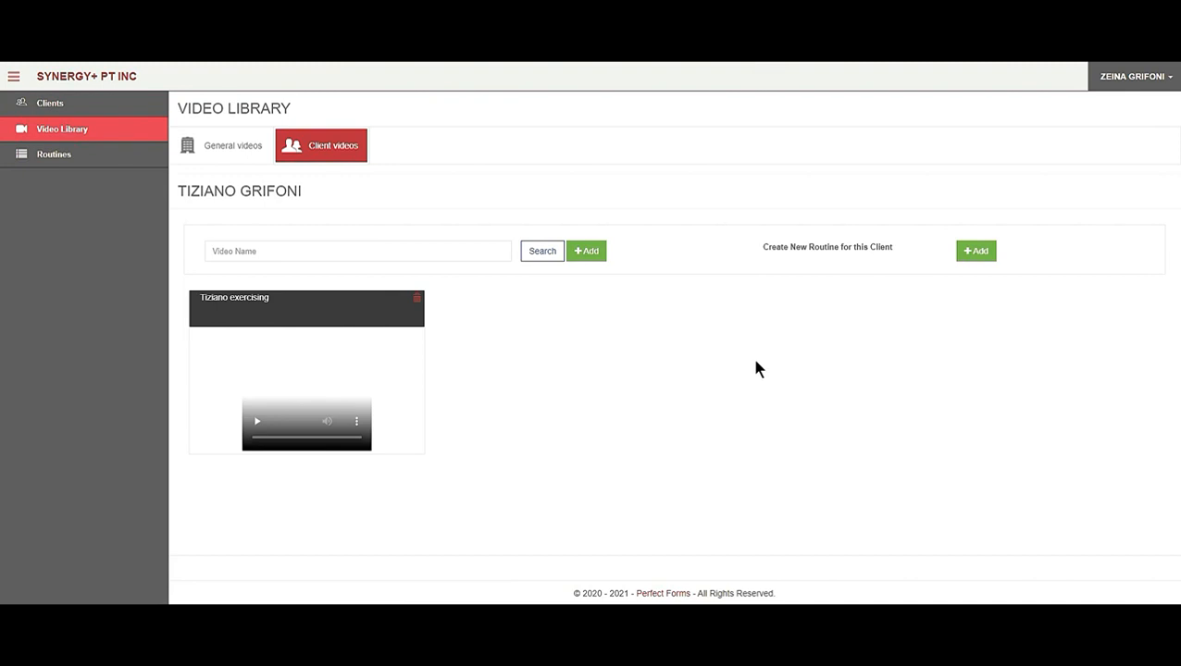
{"action": "mouse_move", "coordinate": [356, 422]}
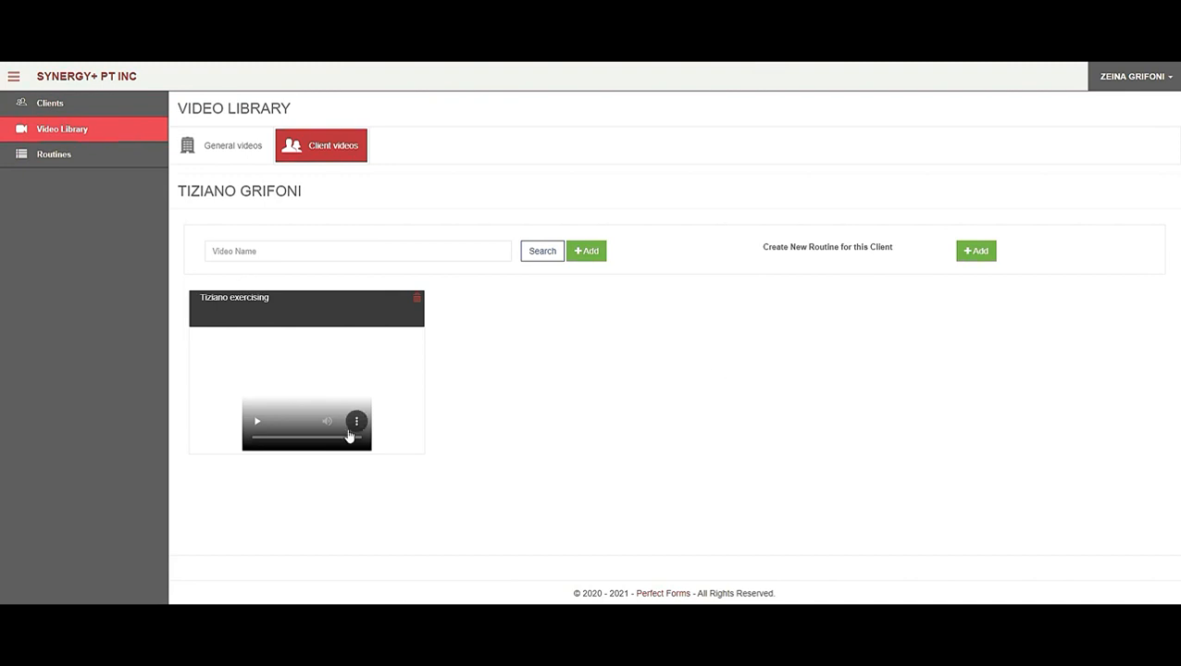
{"action": "mouse_move", "coordinate": [332, 352]}
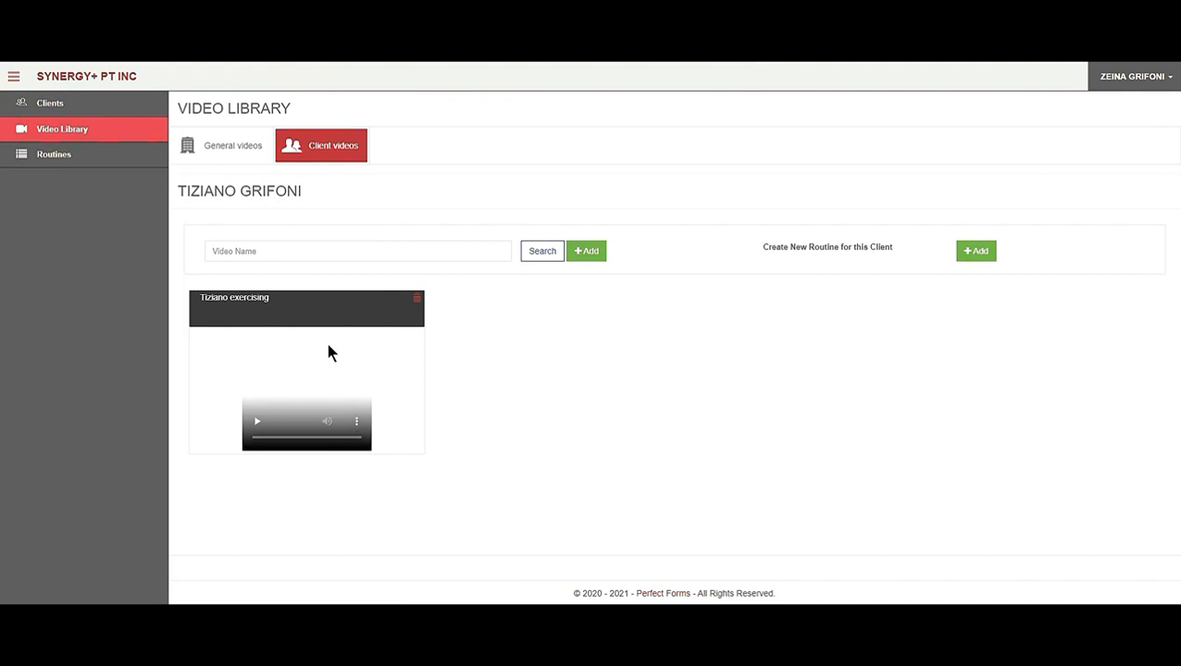
{"action": "mouse_move", "coordinate": [867, 255]}
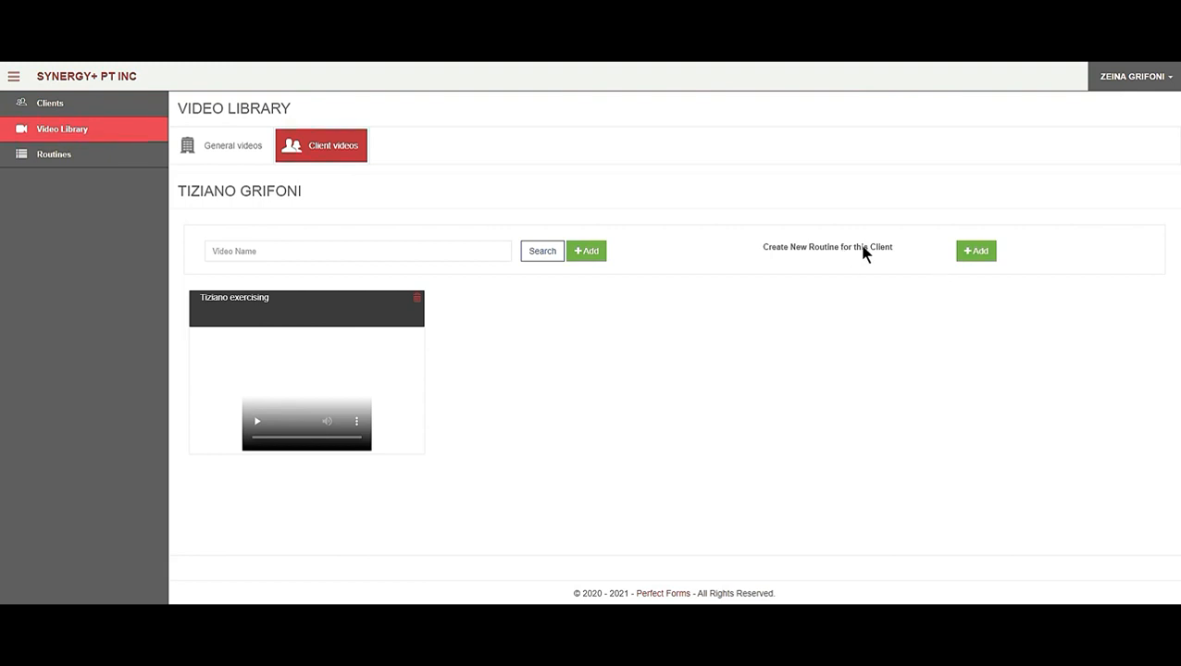
{"action": "left_click", "coordinate": [975, 251]}
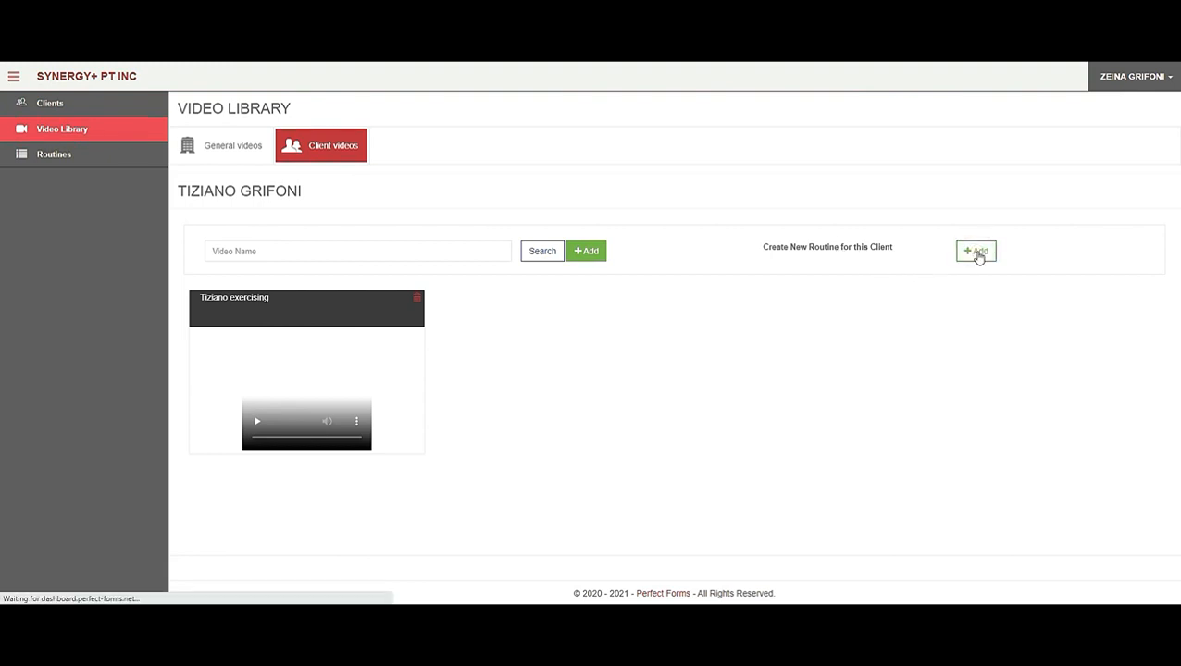
Step: Select Tiziano exercising plus the adductor stretch and abdominal contraction videos from Back & Abdominals - Mat
{"action": "left_click", "coordinate": [975, 251]}
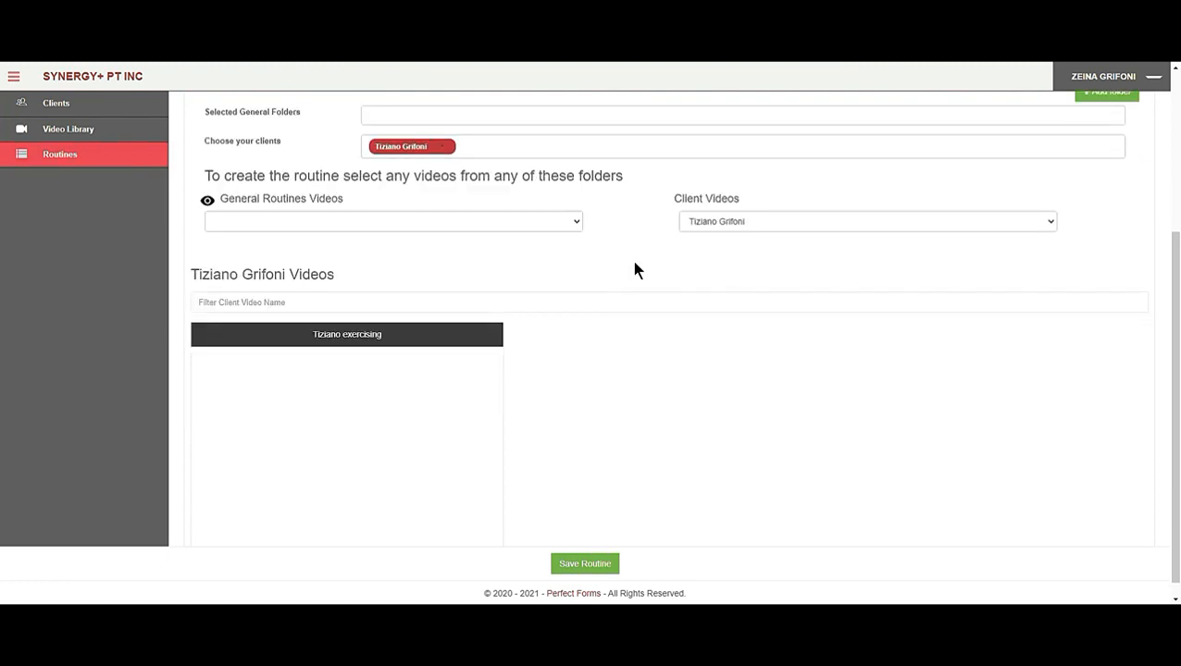
{"action": "mouse_move", "coordinate": [378, 230]}
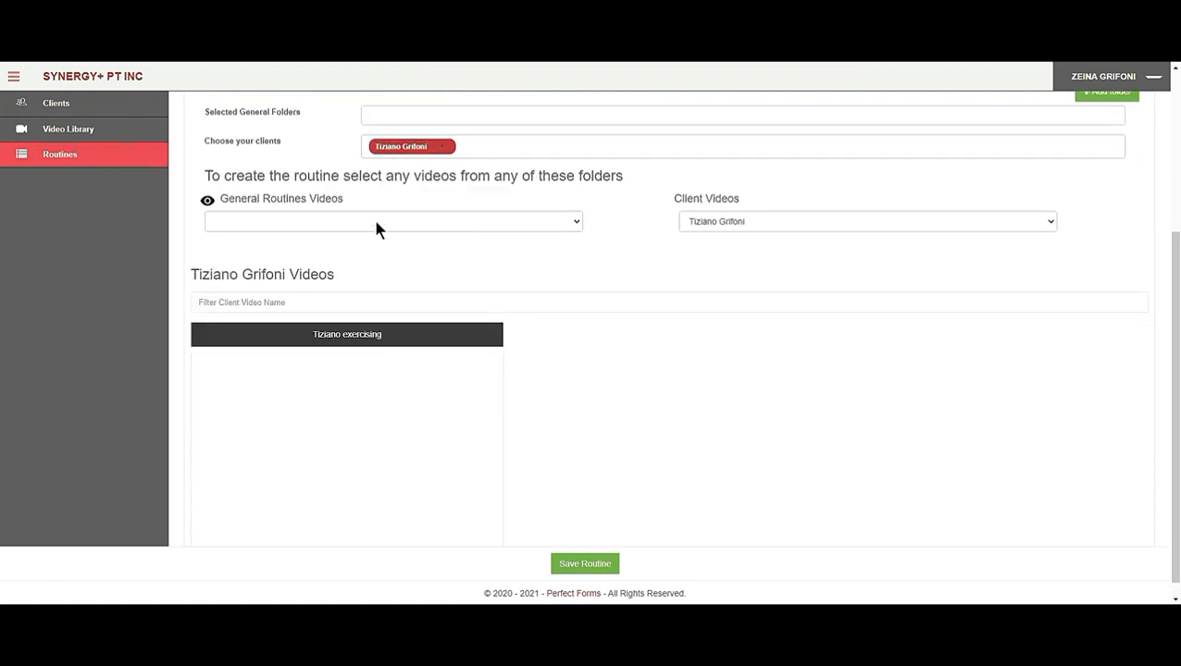
{"action": "mouse_move", "coordinate": [774, 229]}
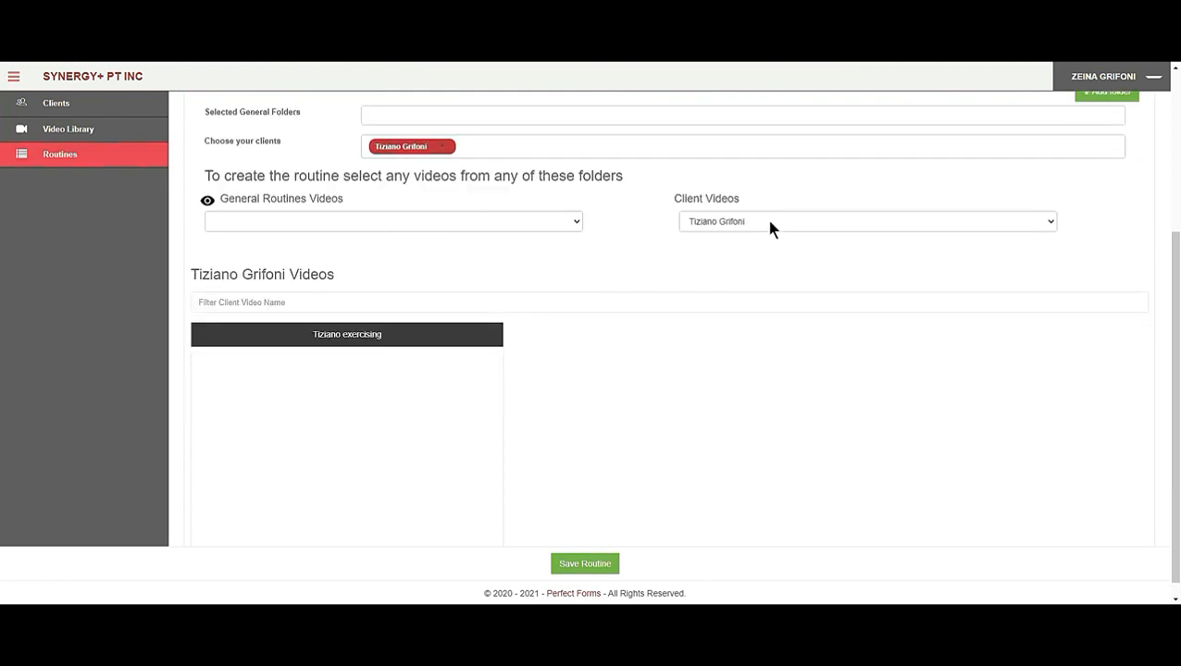
{"action": "left_click", "coordinate": [393, 220]}
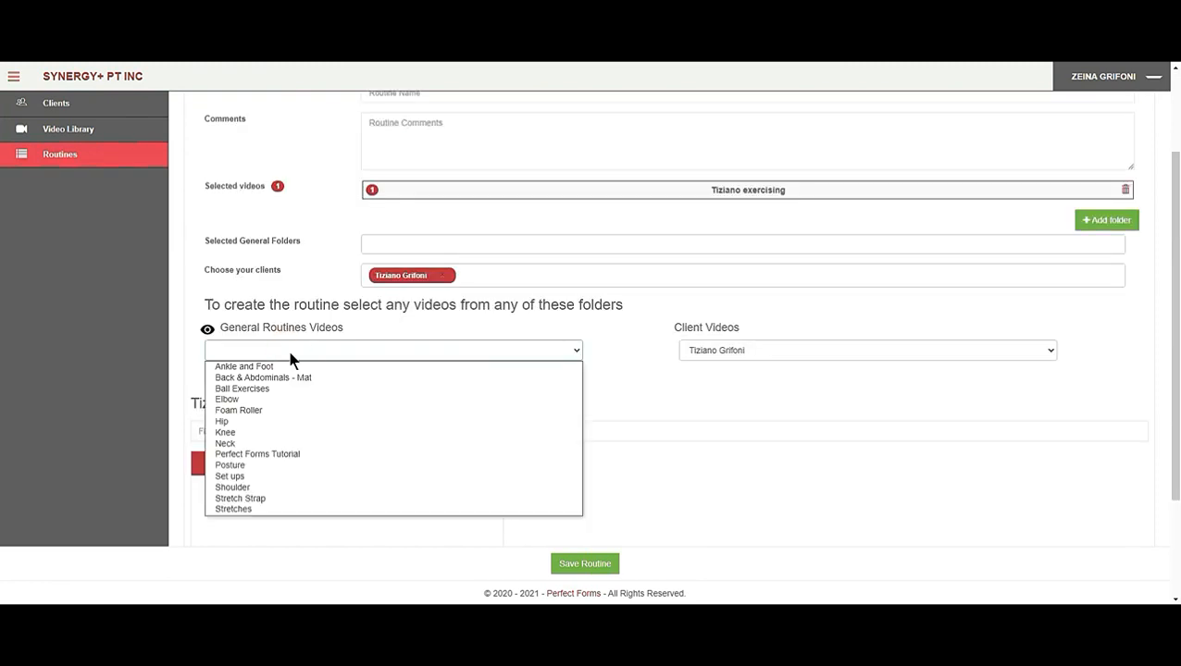
{"action": "left_click", "coordinate": [244, 366]}
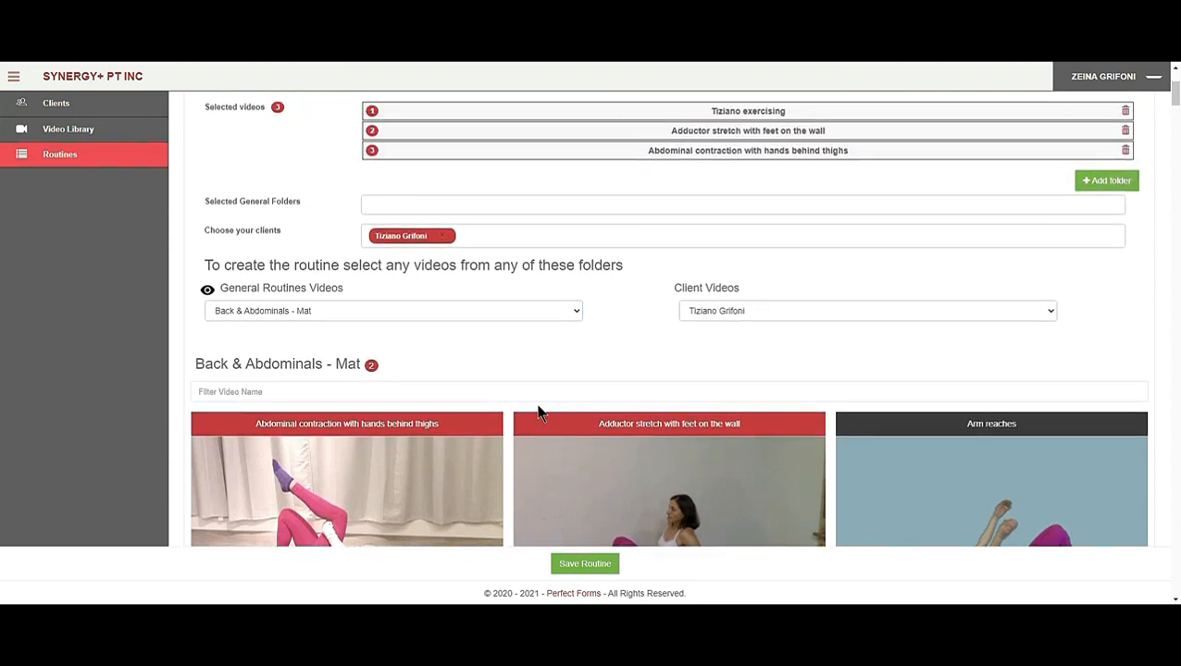
{"action": "mouse_move", "coordinate": [622, 325]}
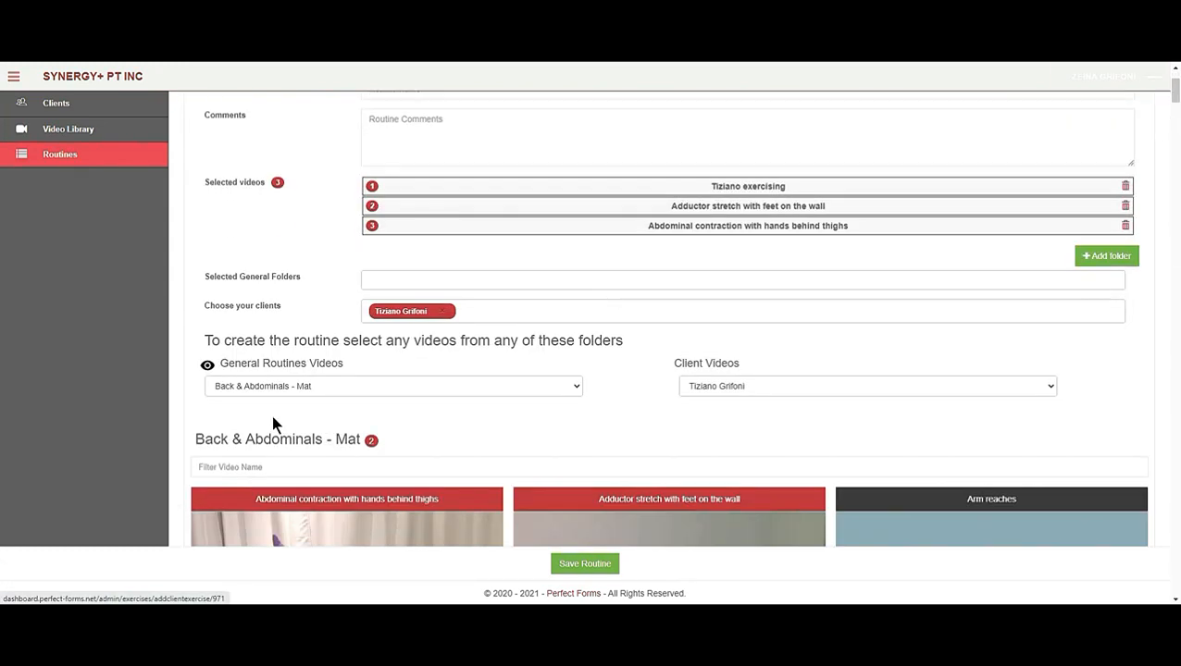
{"action": "scroll", "scroll_direction": "down", "scroll_amount": 3}
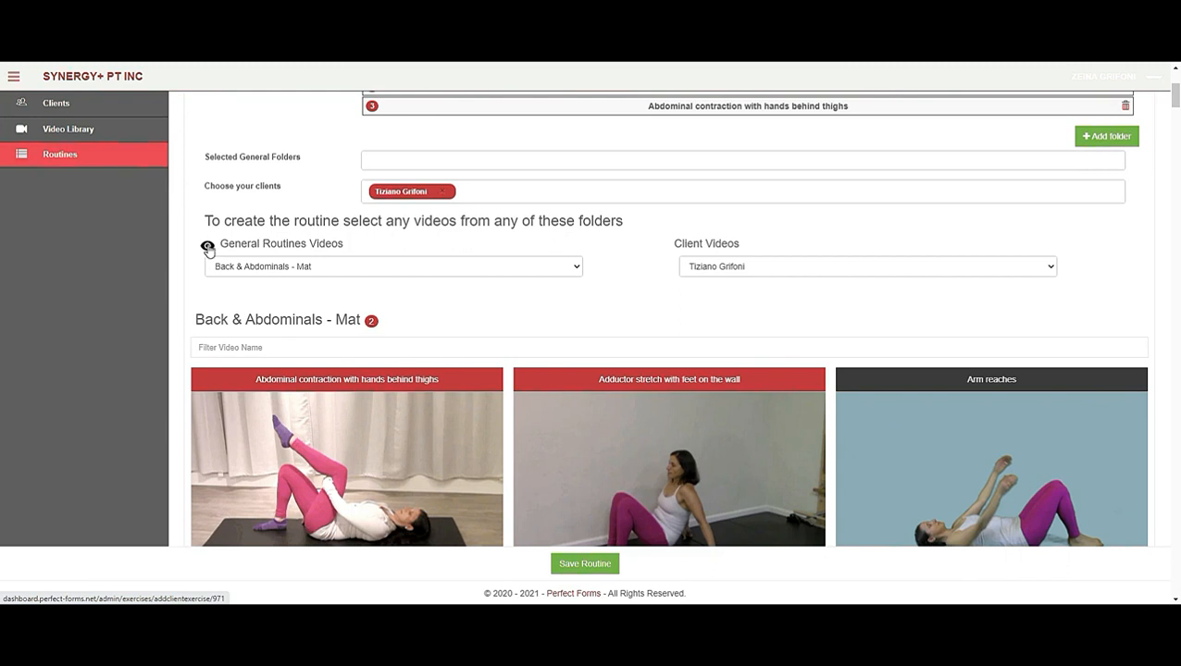
{"action": "left_click", "coordinate": [208, 244]}
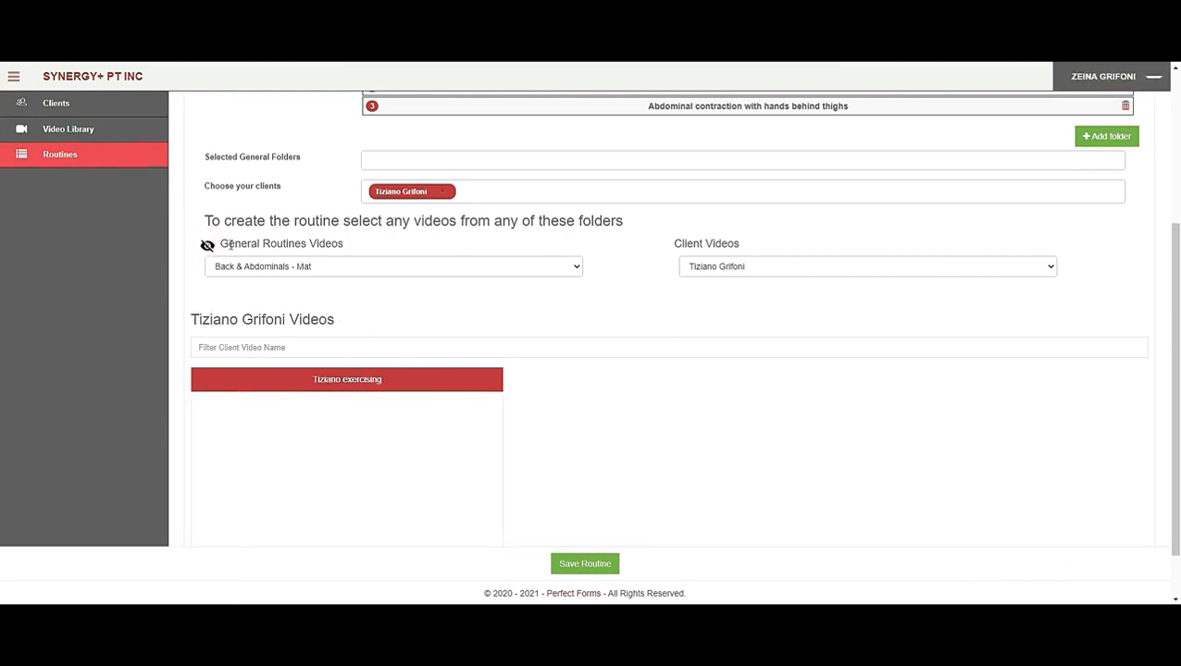
{"action": "mouse_move", "coordinate": [341, 266]}
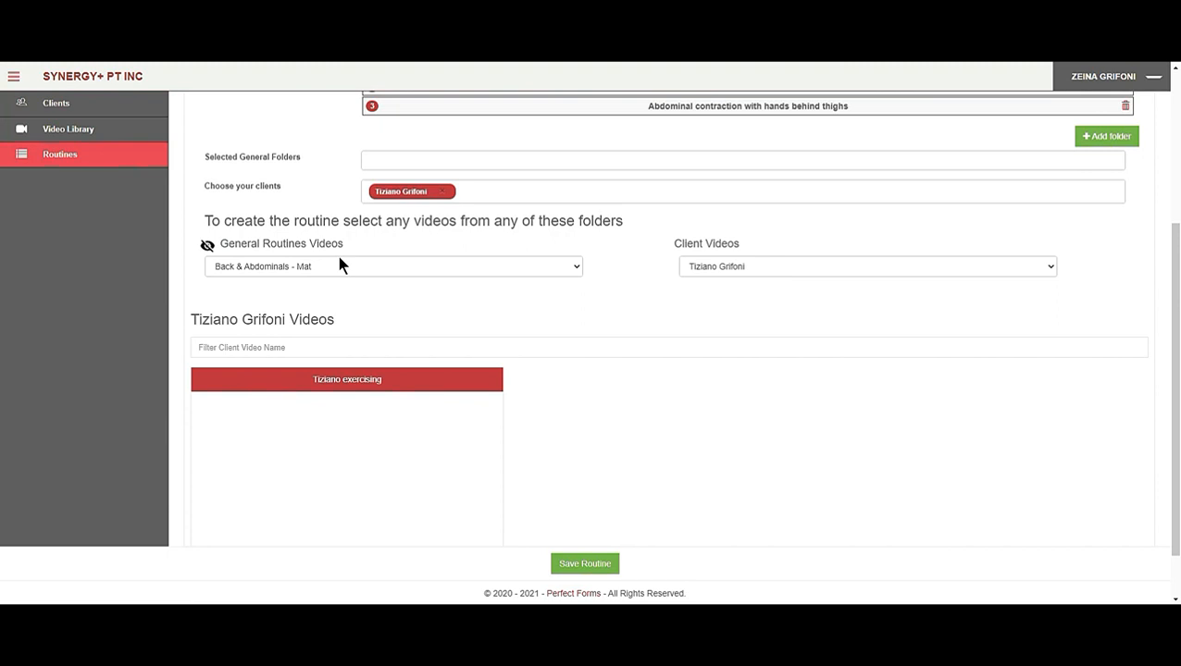
{"action": "mouse_move", "coordinate": [700, 396]}
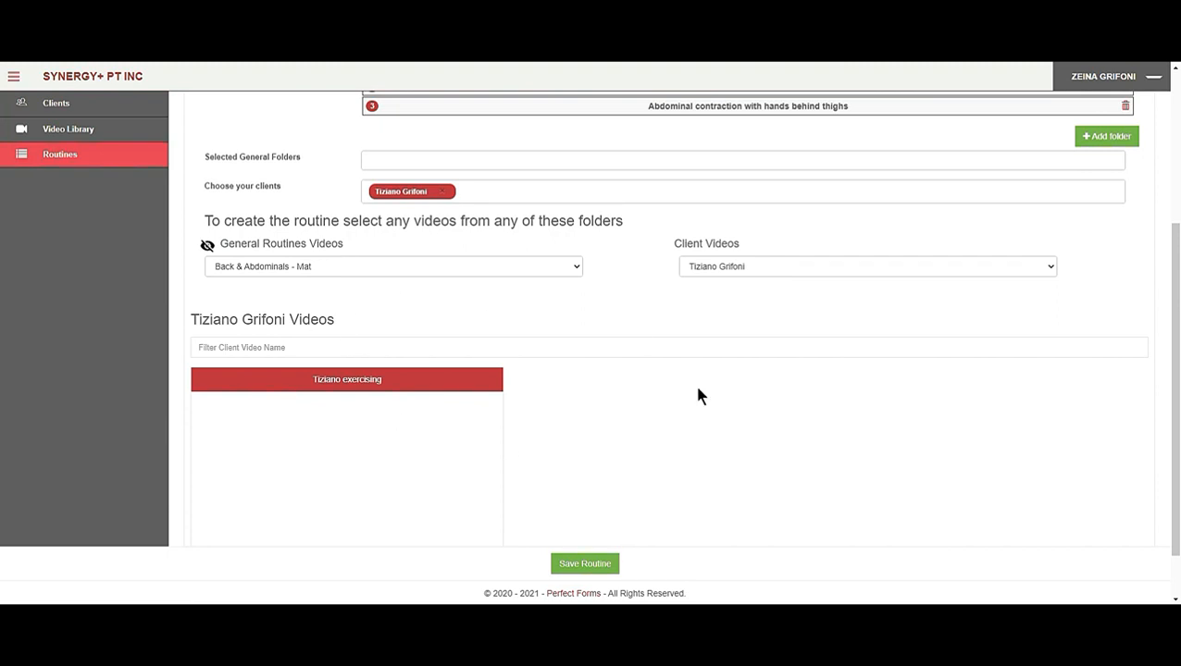
{"action": "scroll", "scroll_direction": "up", "scroll_amount": 3}
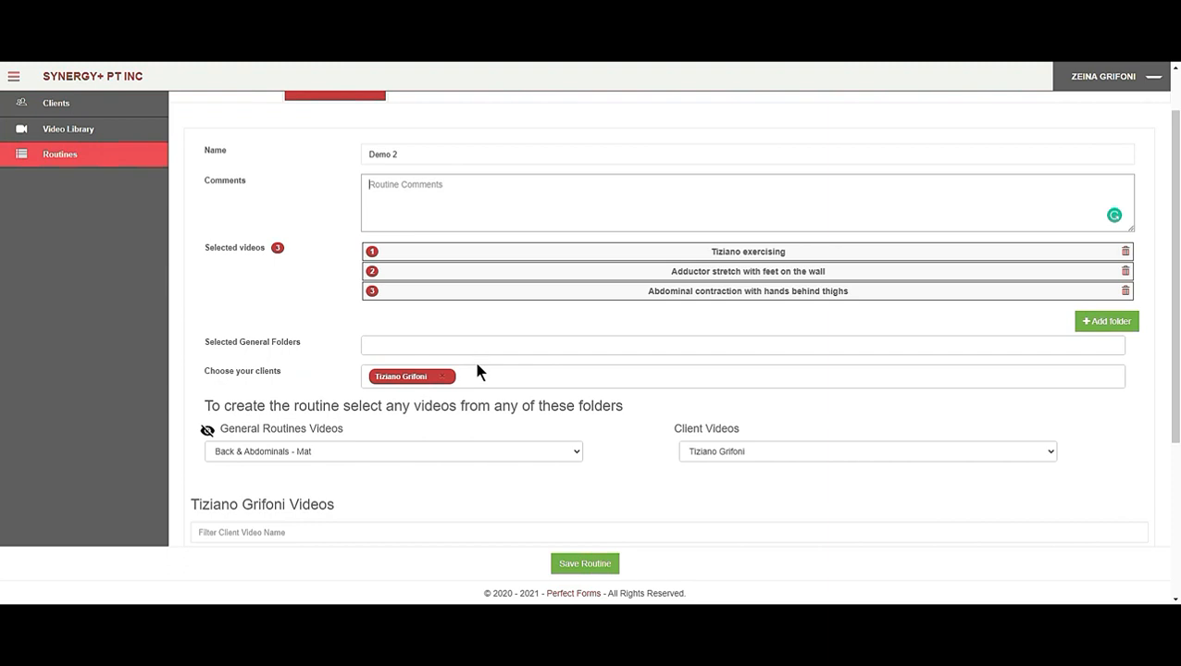
{"action": "scroll", "scroll_direction": "down", "scroll_amount": 3}
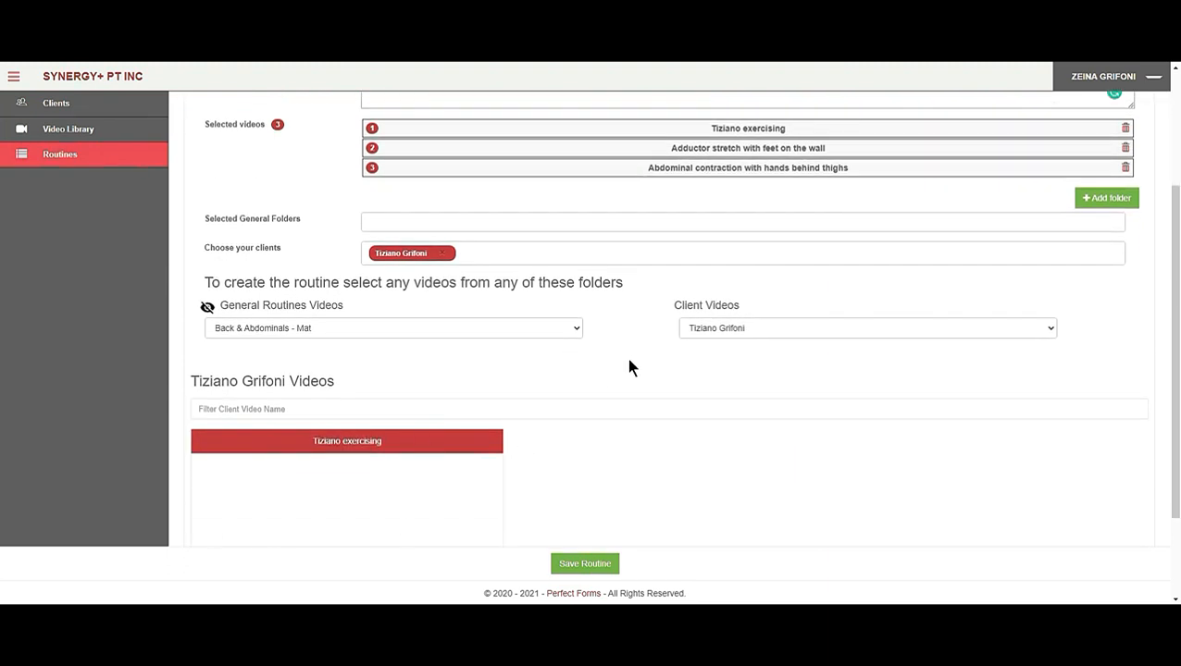
{"action": "mouse_move", "coordinate": [555, 356]}
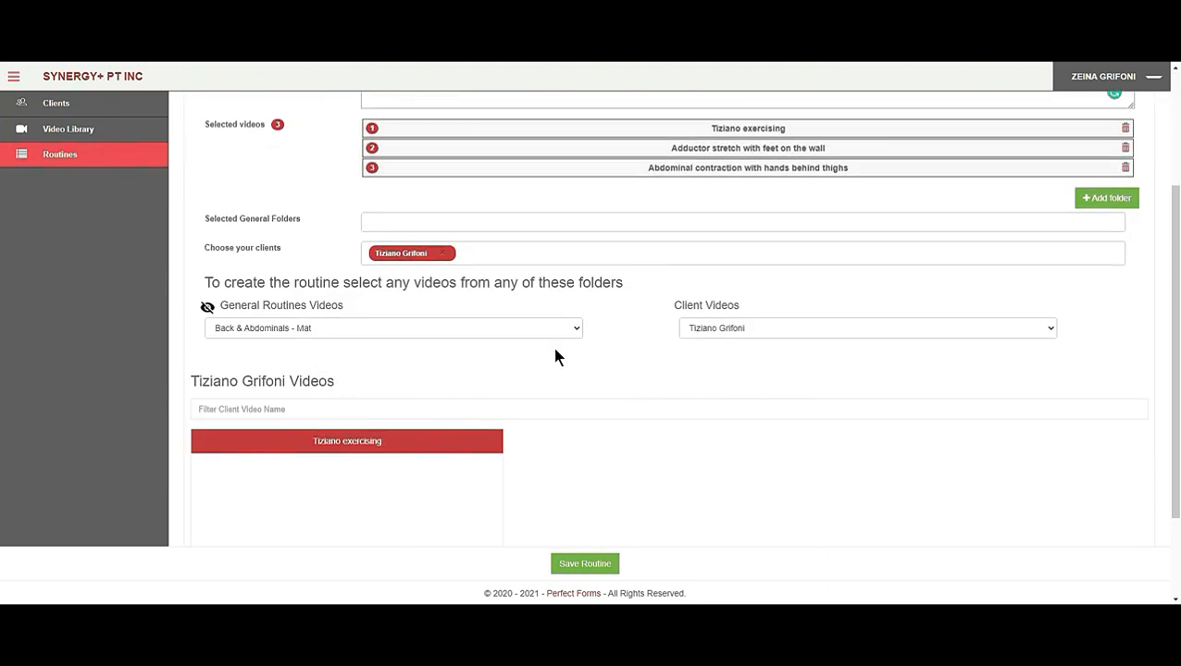
{"action": "mouse_move", "coordinate": [472, 274]}
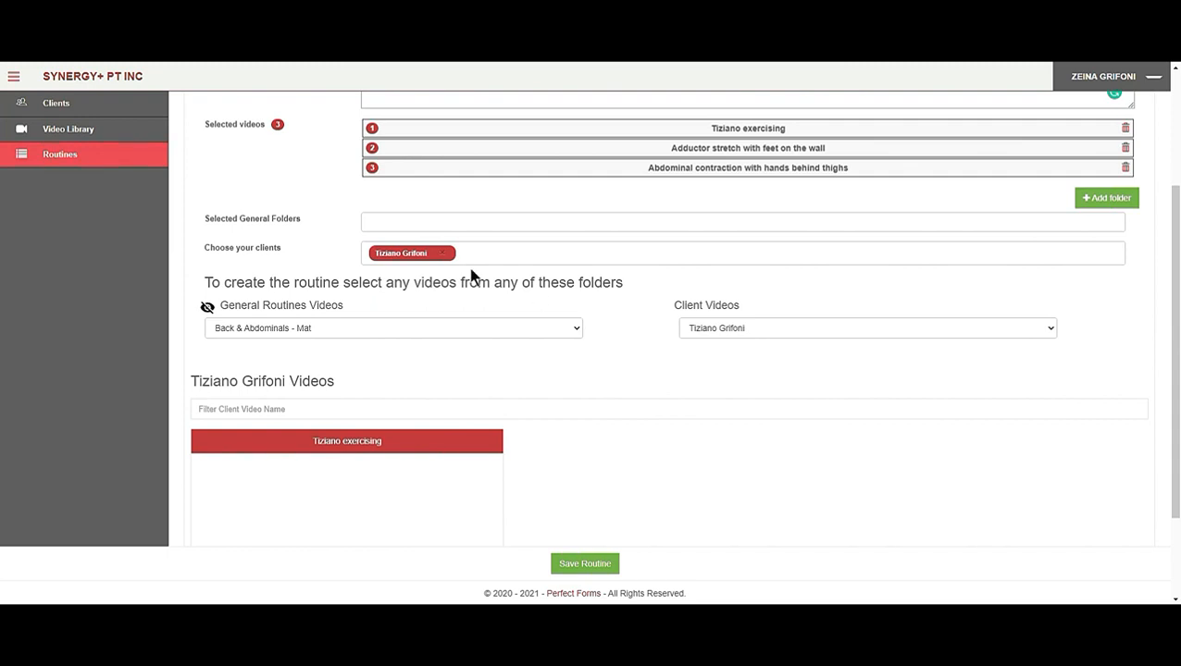
{"action": "scroll", "scroll_direction": "down", "scroll_amount": 3}
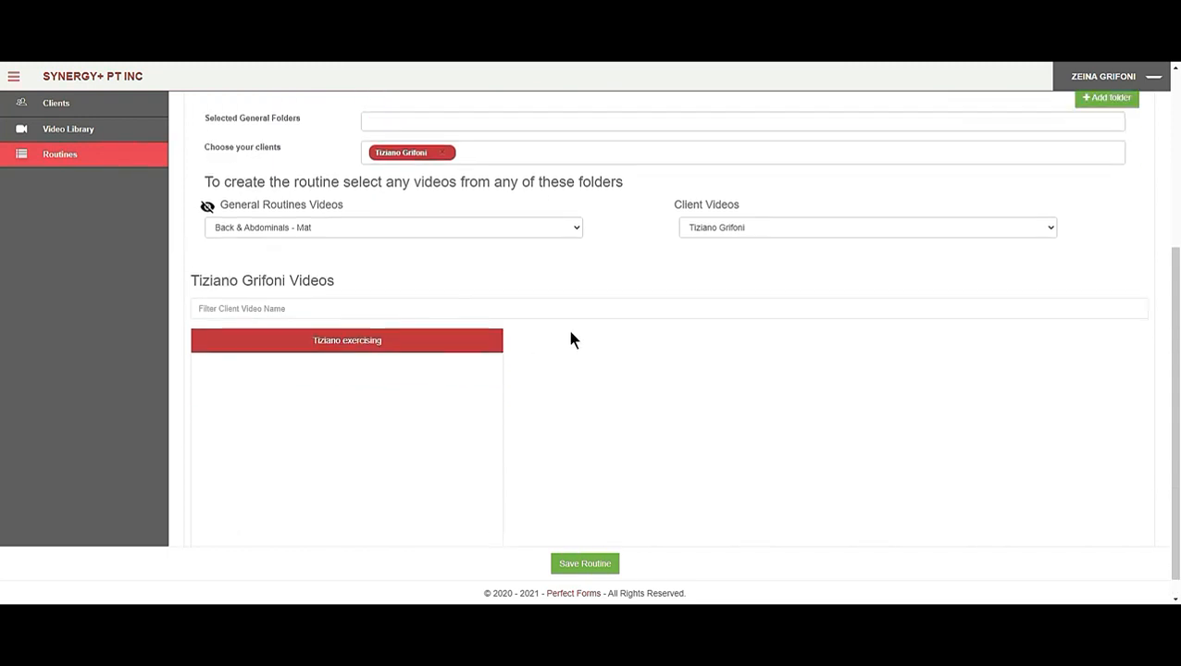
{"action": "left_click", "coordinate": [585, 563]}
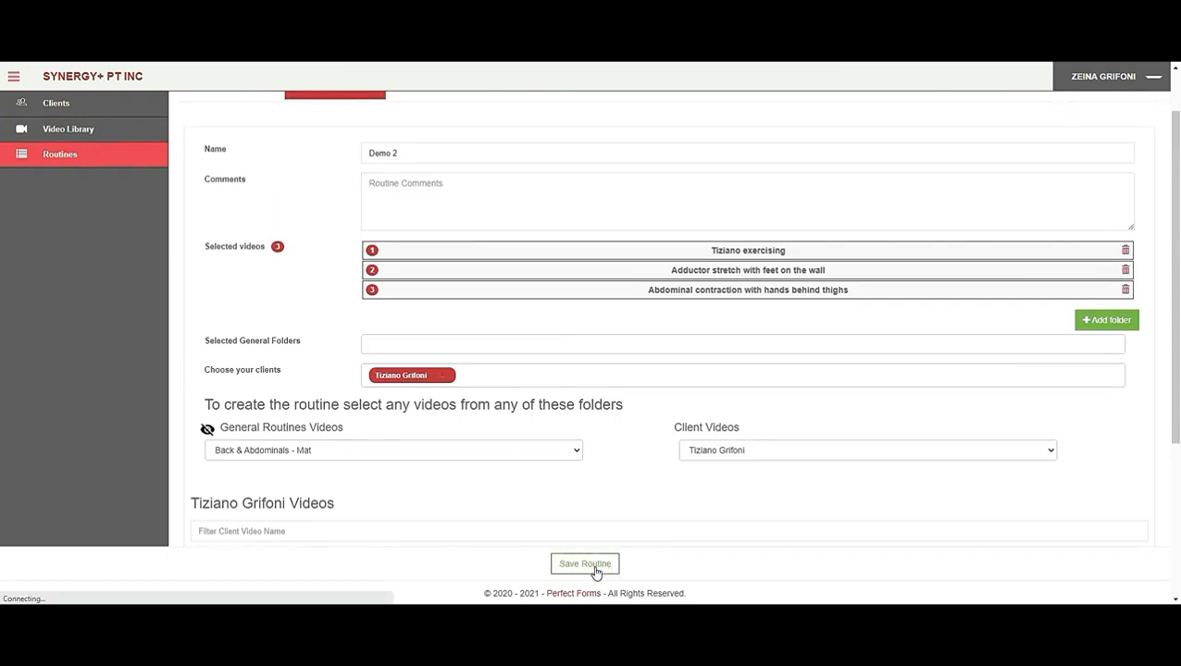
{"action": "left_click", "coordinate": [585, 562]}
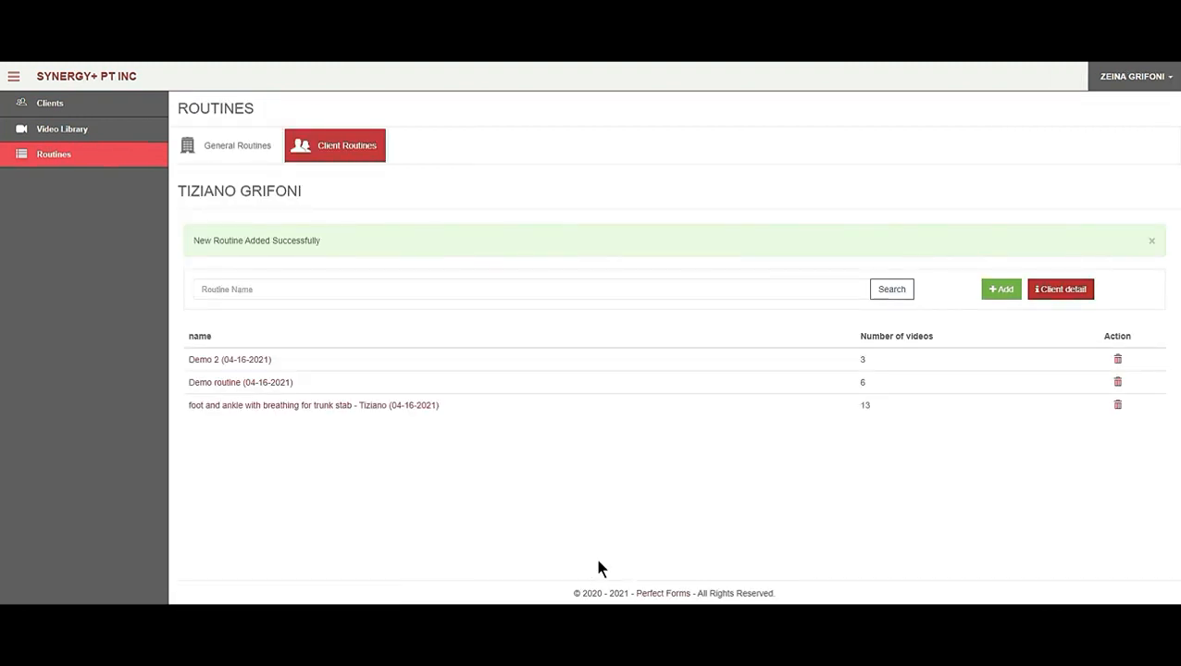
{"action": "mouse_move", "coordinate": [263, 387]}
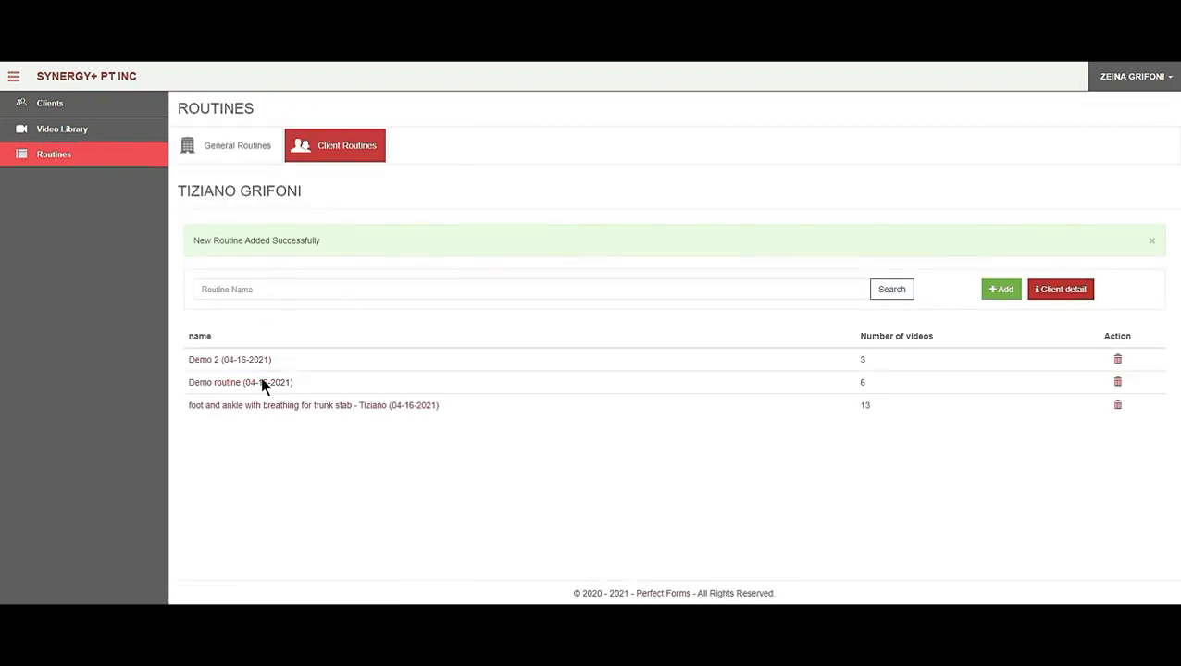
{"action": "mouse_move", "coordinate": [419, 491]}
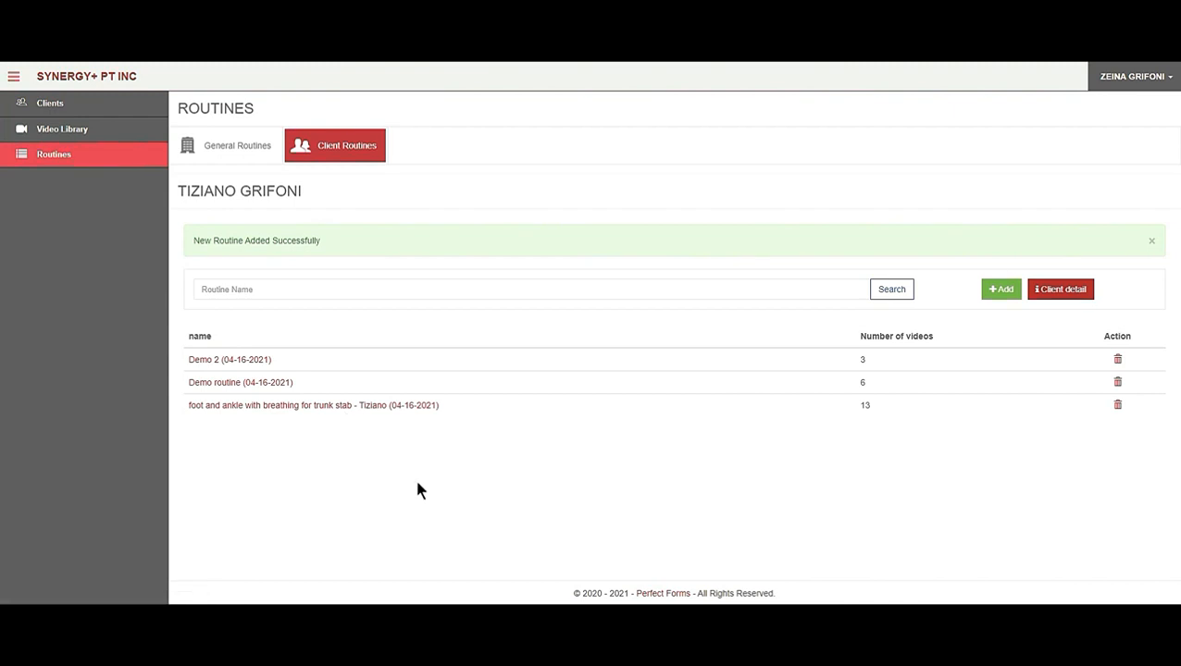
{"action": "left_click", "coordinate": [48, 103]}
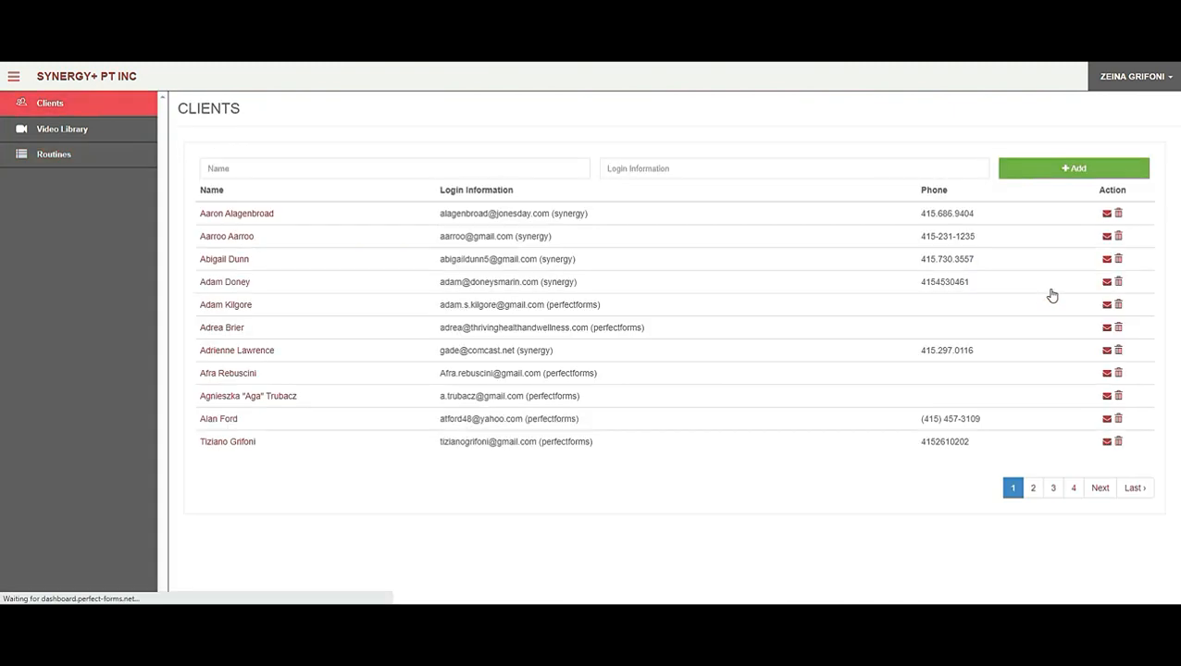
{"action": "left_click", "coordinate": [226, 441]}
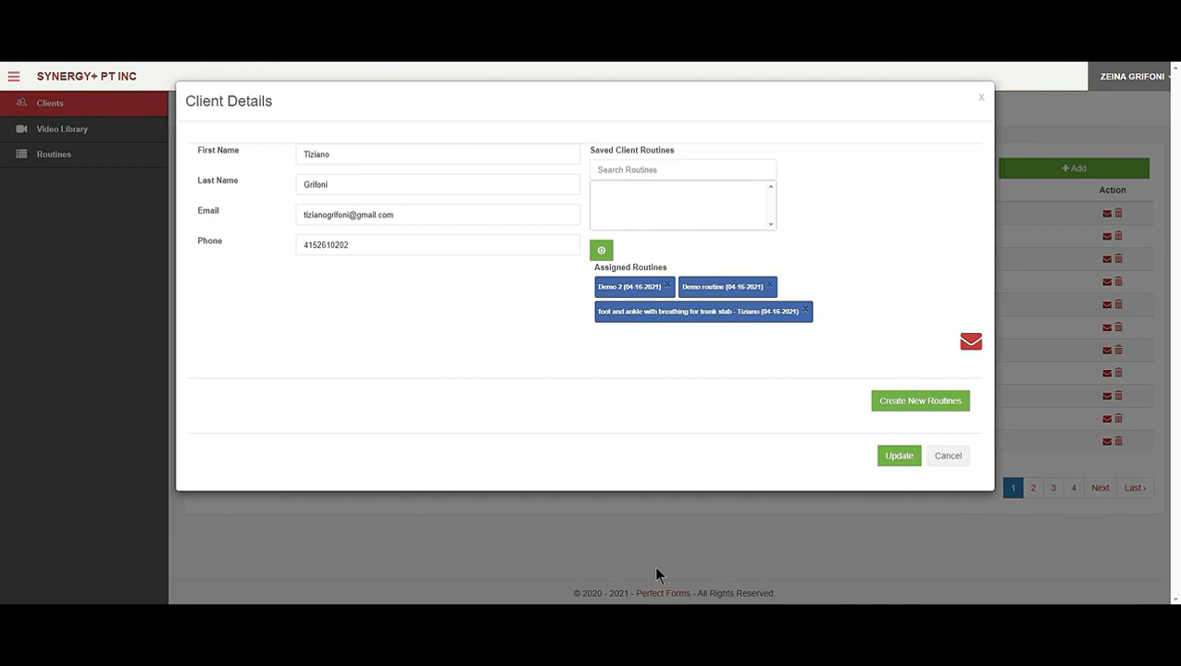
{"action": "mouse_move", "coordinate": [540, 300]}
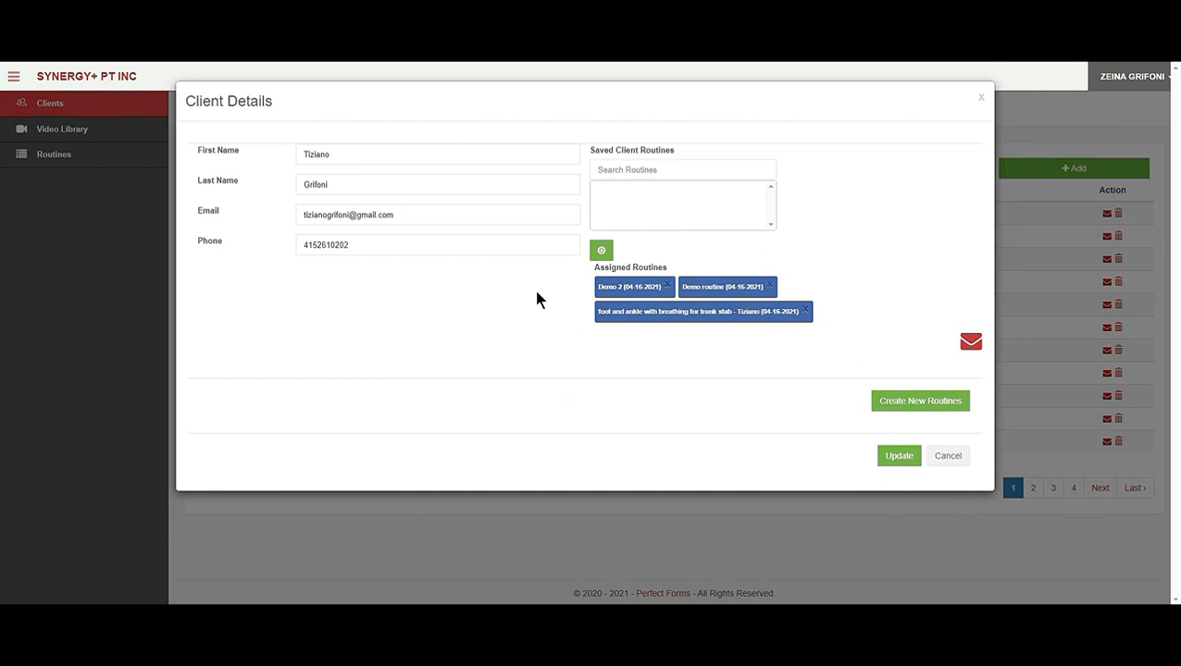